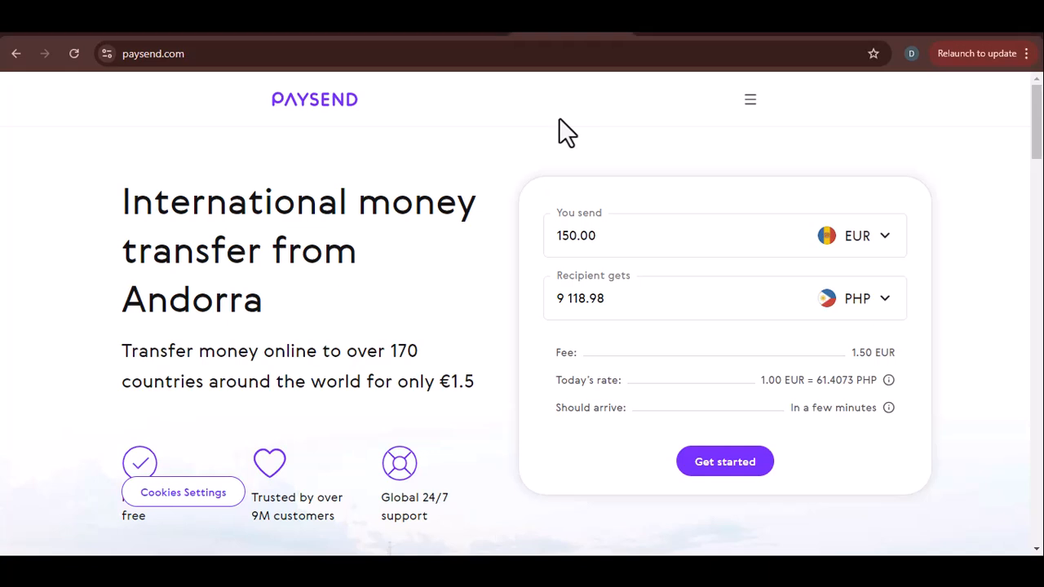
scroll("down", 3)
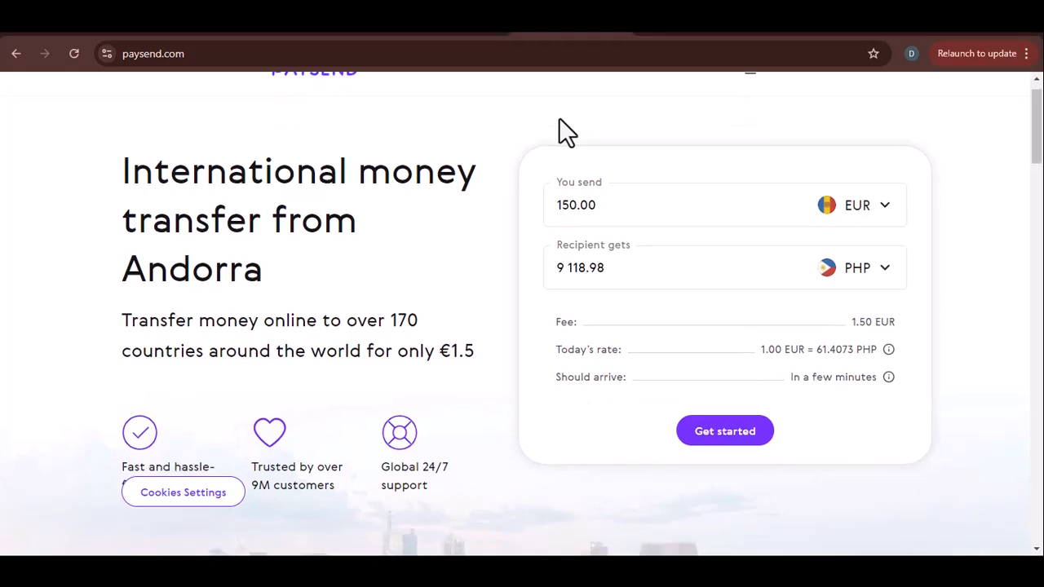
scroll("up", 3)
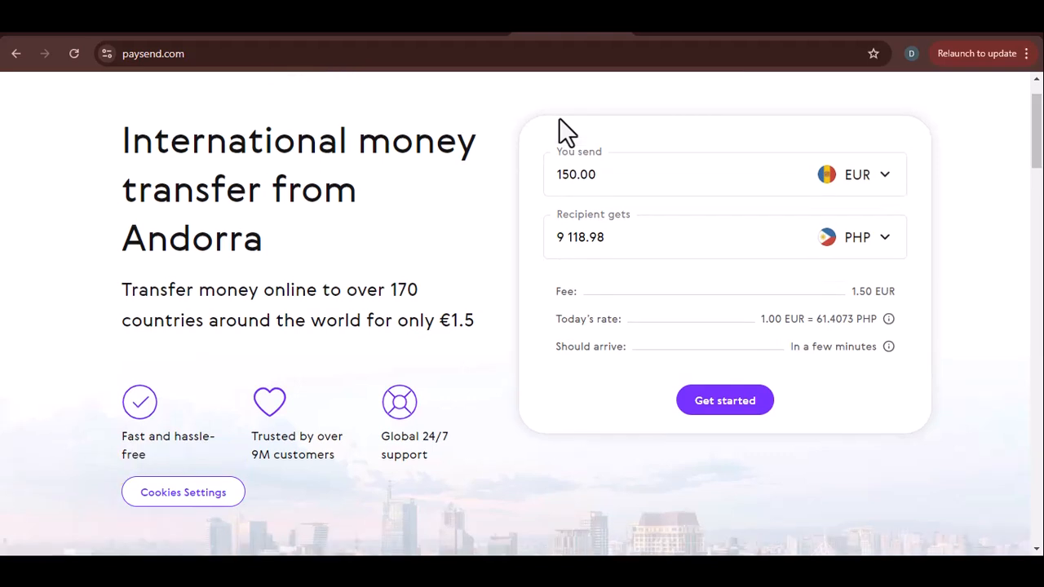
scroll("up", 3)
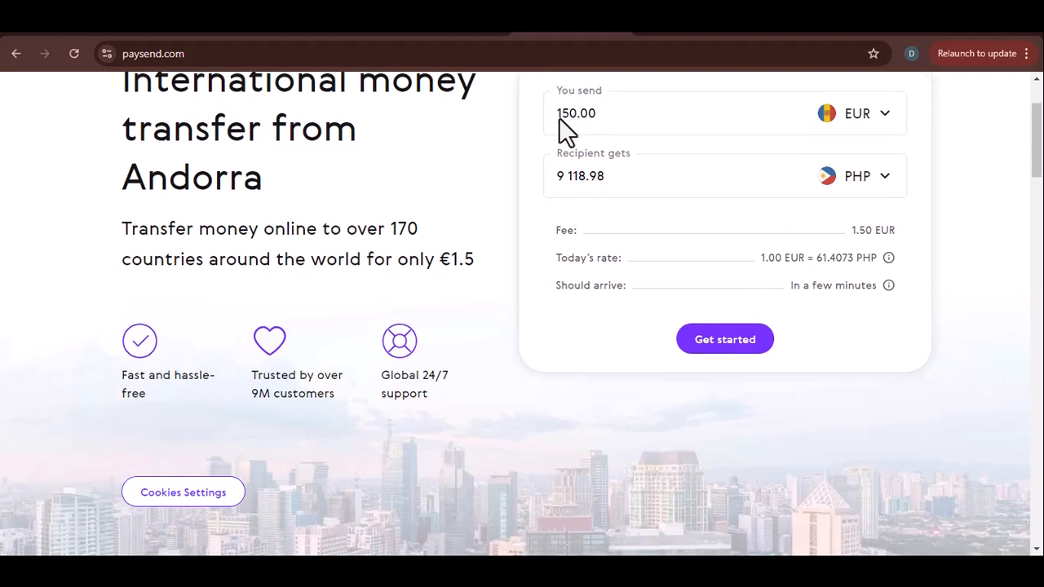
scroll("down", 3)
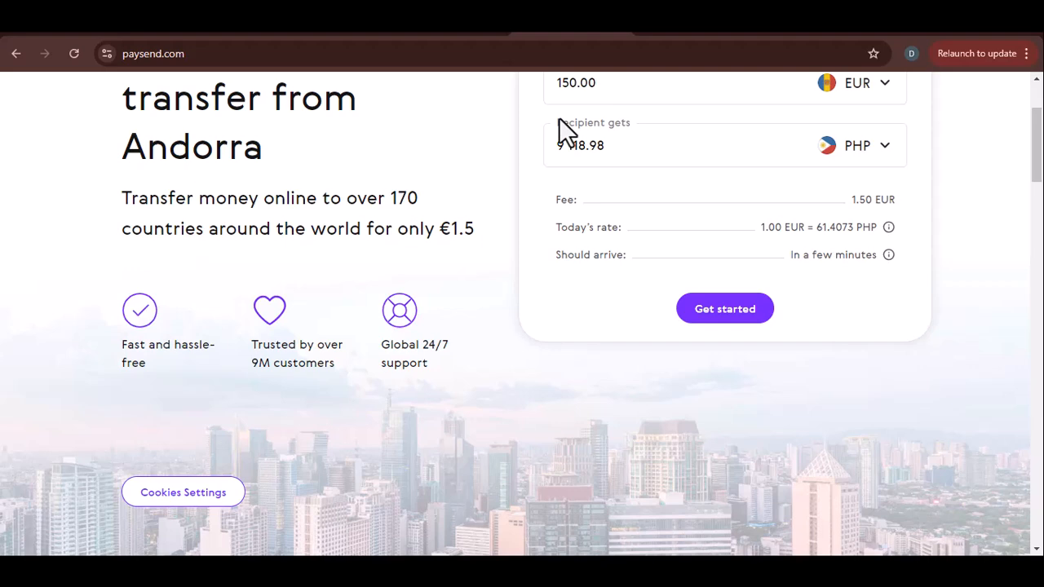
scroll("down", 3)
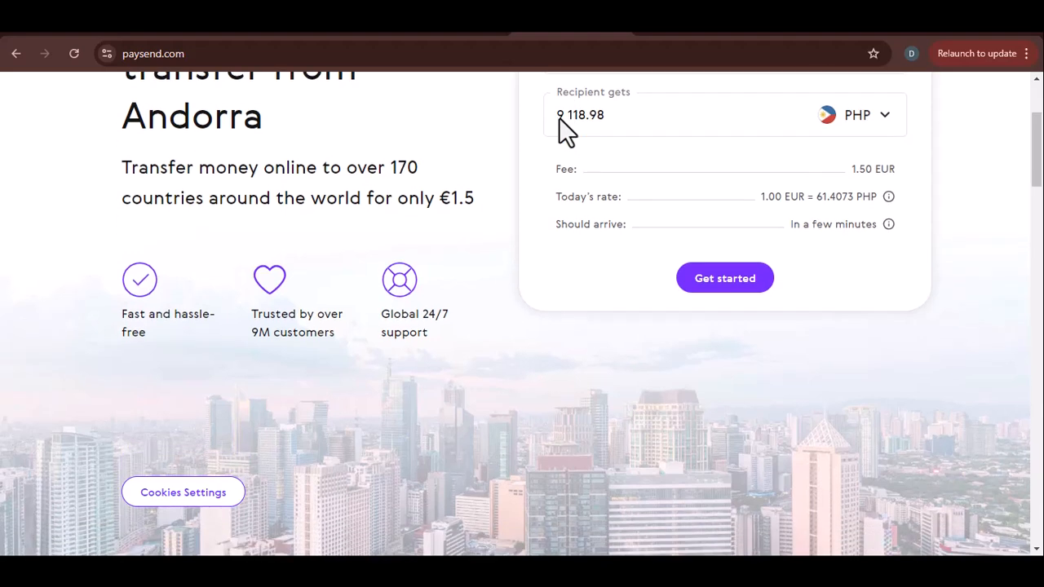
scroll("down", 3)
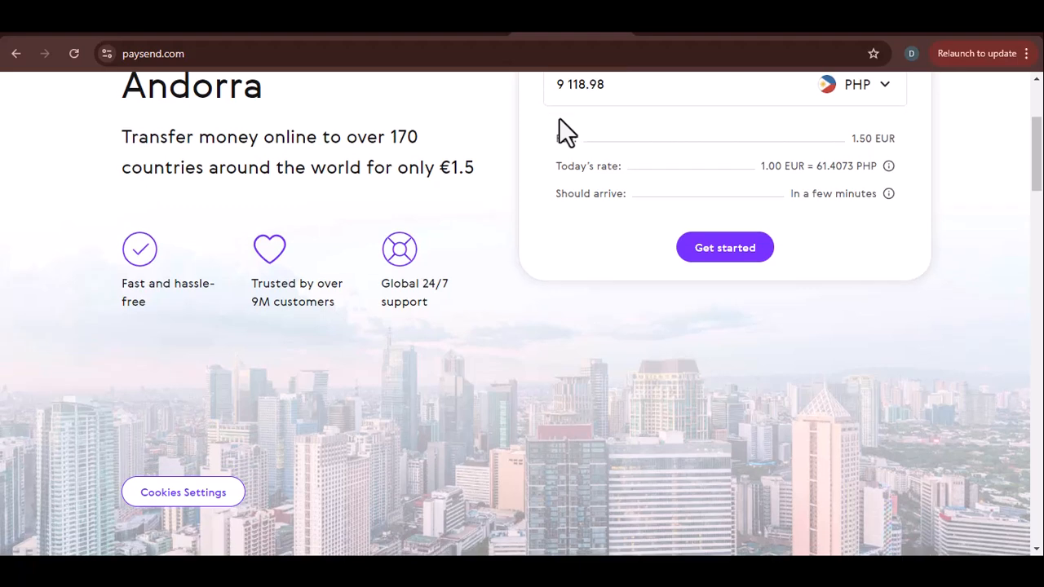
scroll("down", 3)
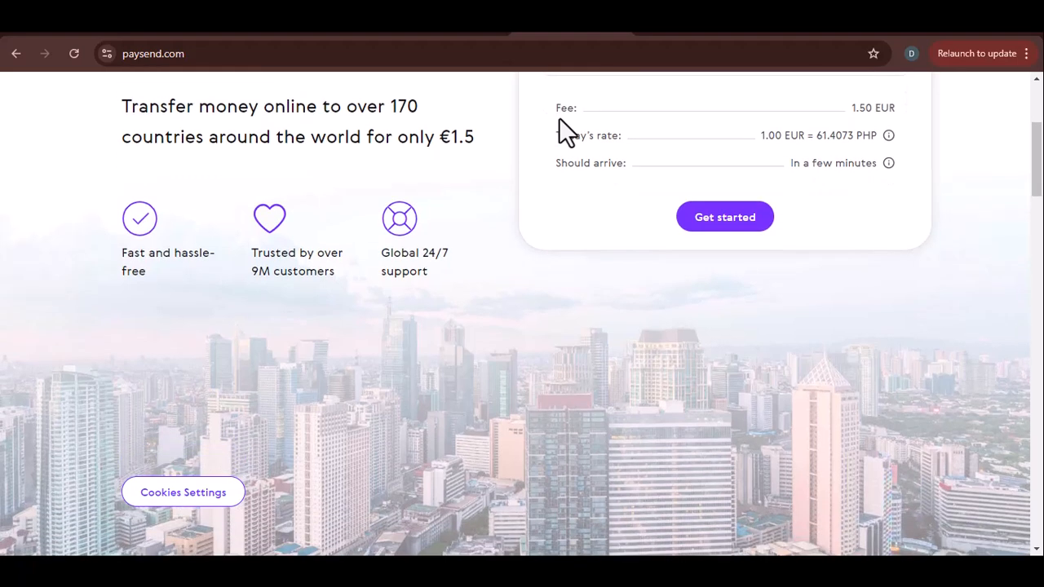
scroll("down", 3)
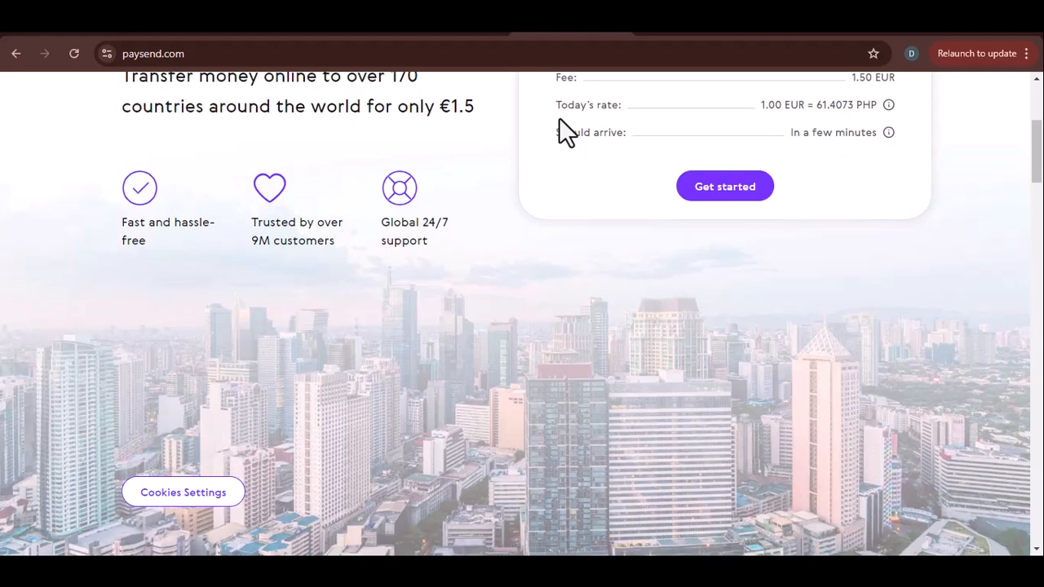
scroll("down", 3)
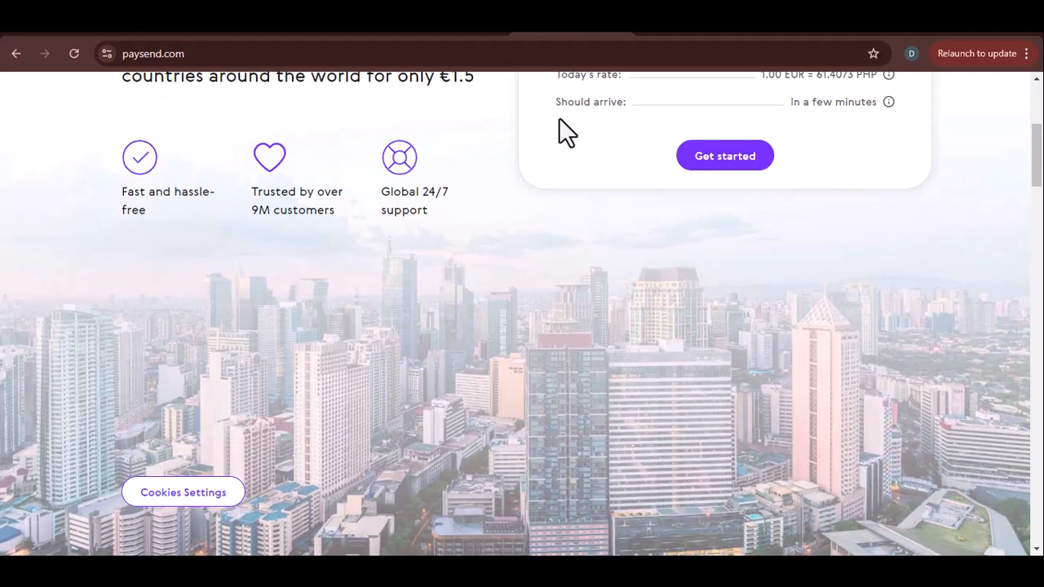
scroll("down", 3)
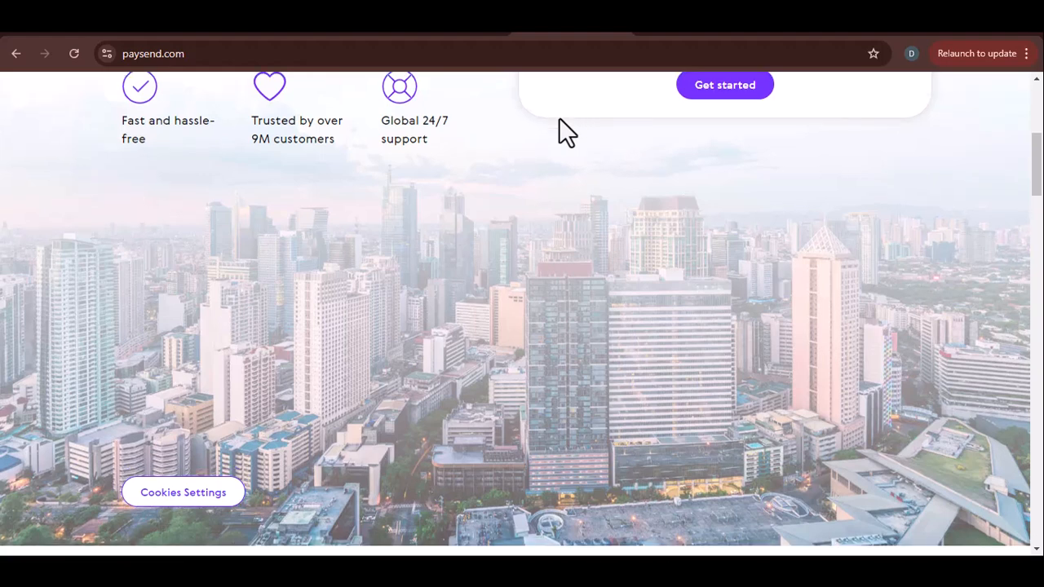
scroll("down", 3)
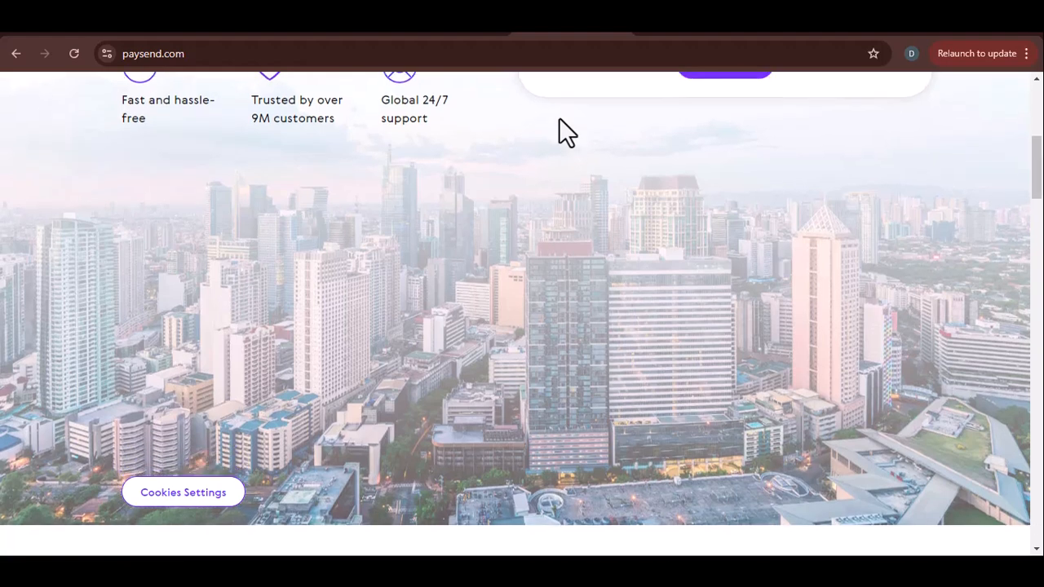
scroll("down", 3)
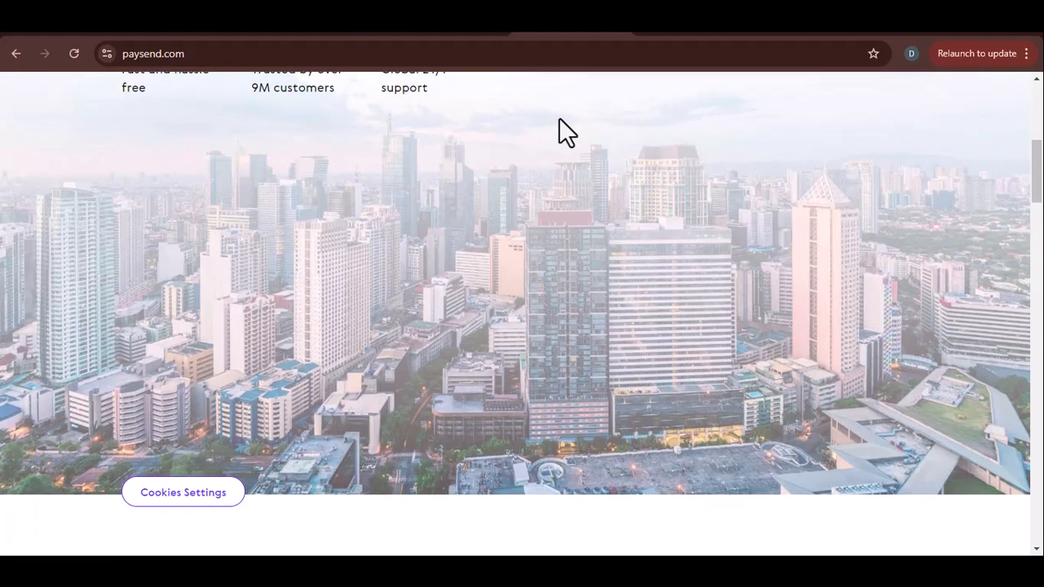
scroll("down", 3)
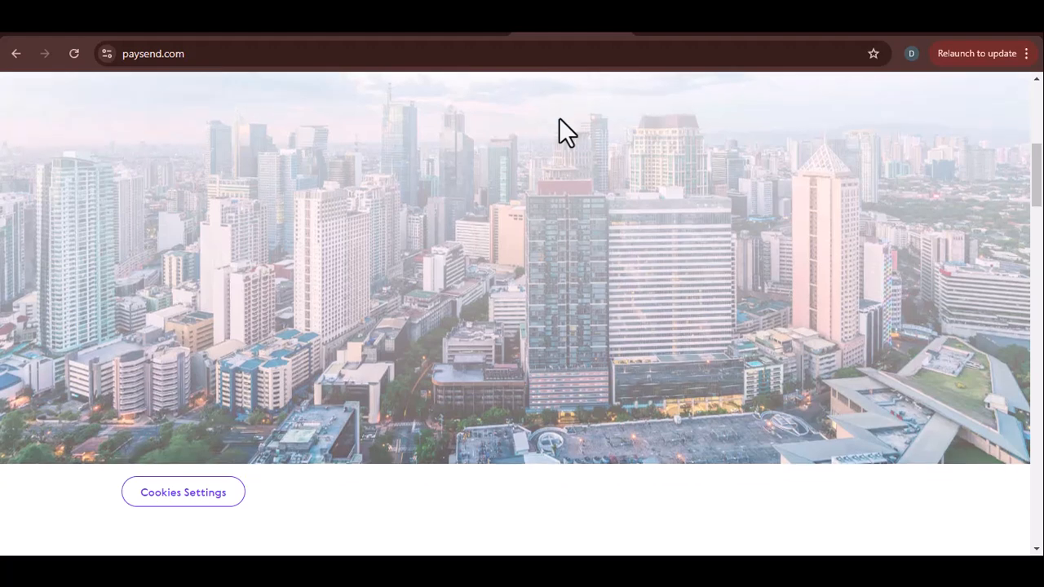
scroll("down", 3)
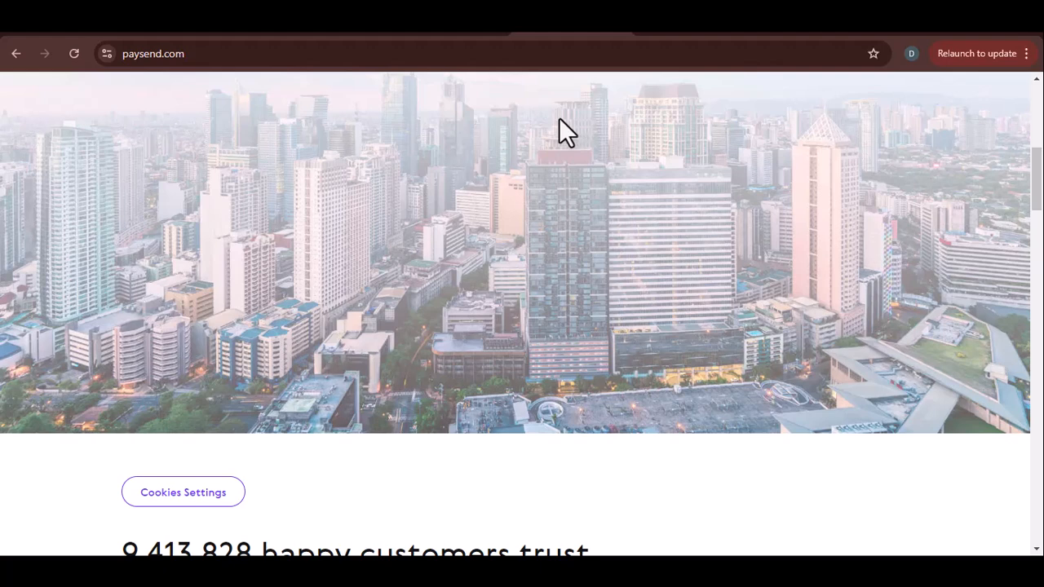
scroll("down", 3)
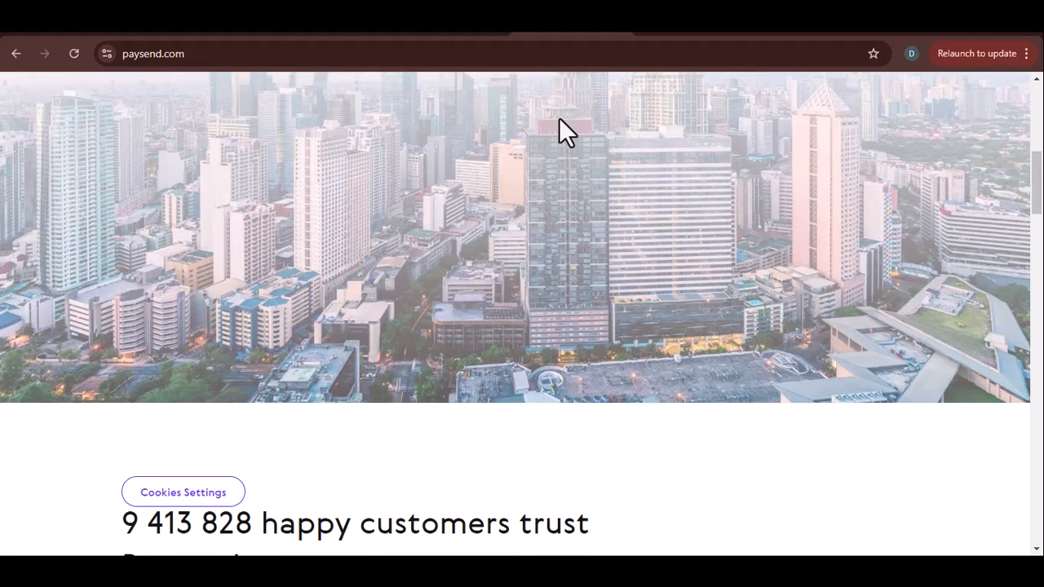
scroll("down", 3)
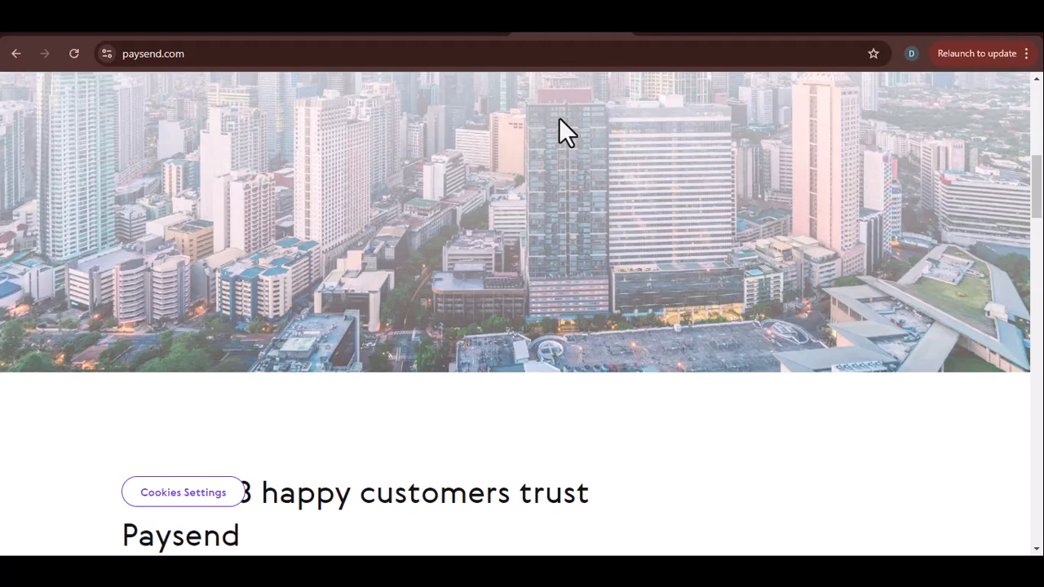
scroll("down", 3)
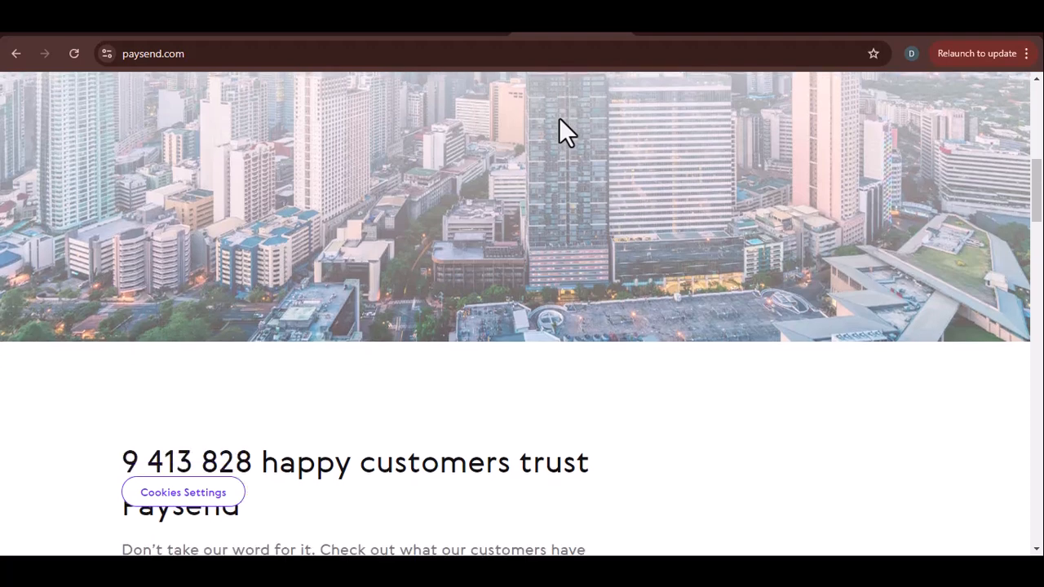
scroll("down", 3)
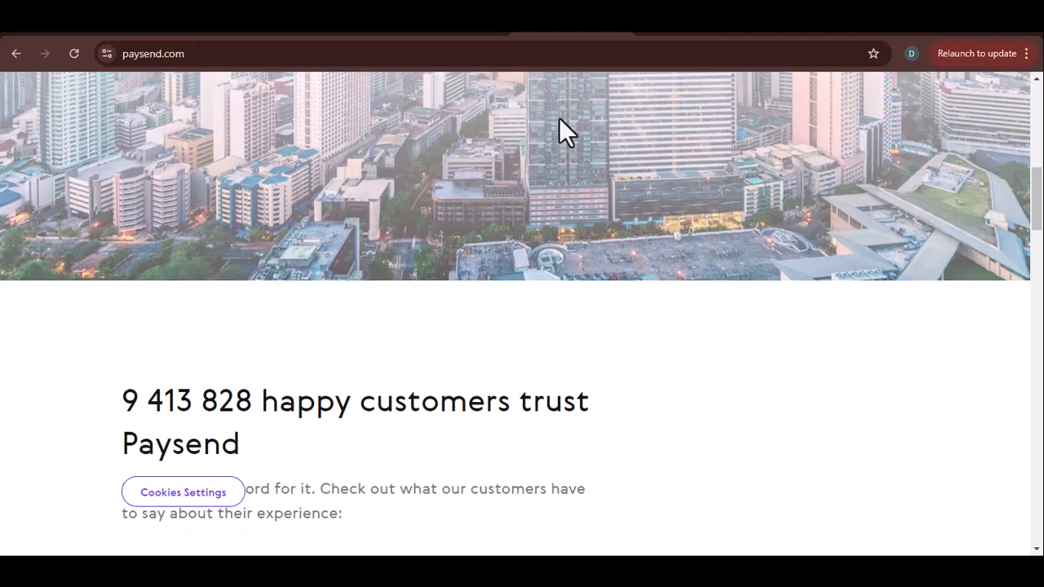
scroll("down", 3)
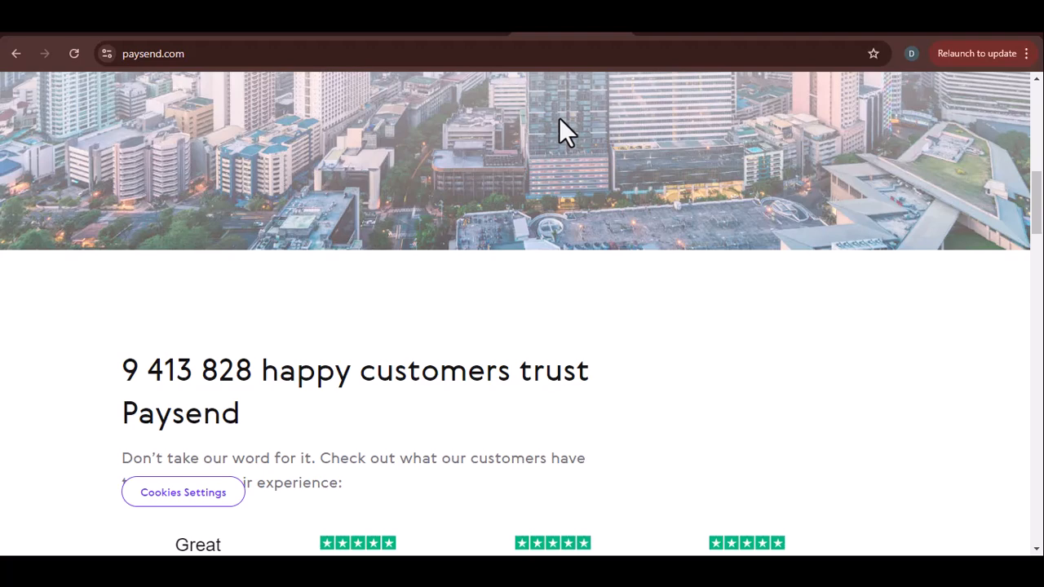
scroll("down", 3)
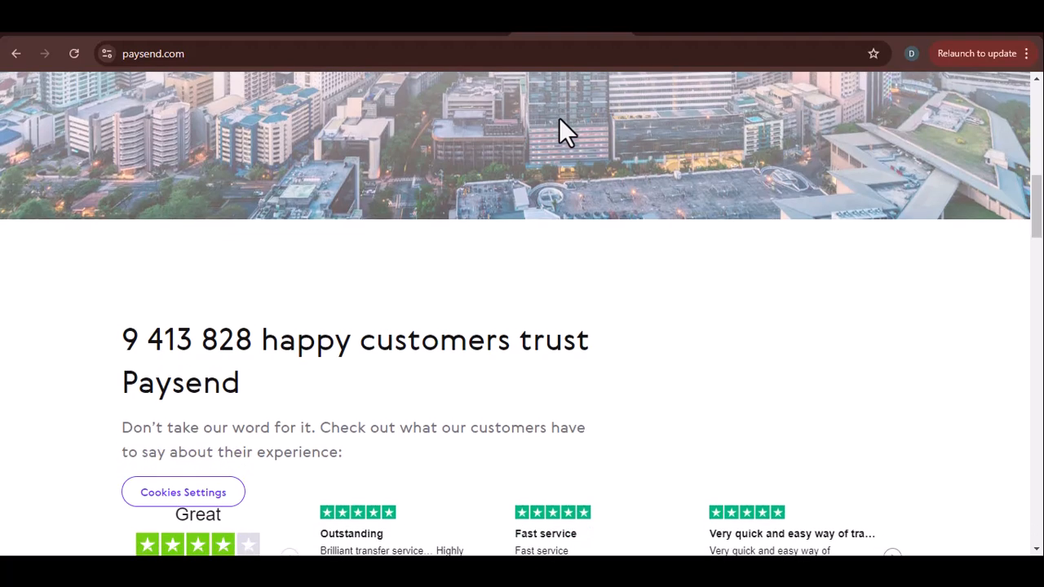
scroll("down", 3)
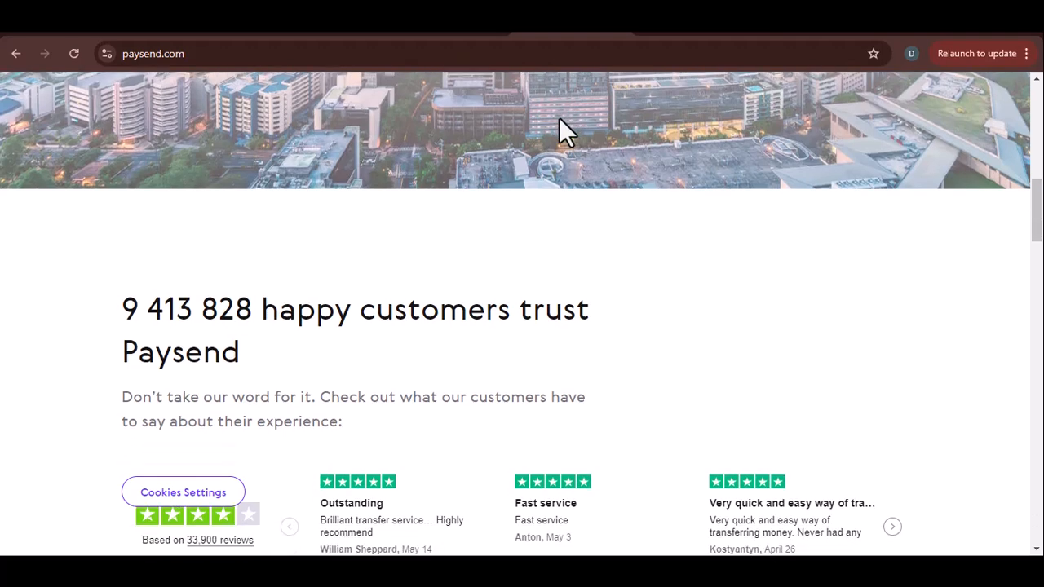
scroll("down", 3)
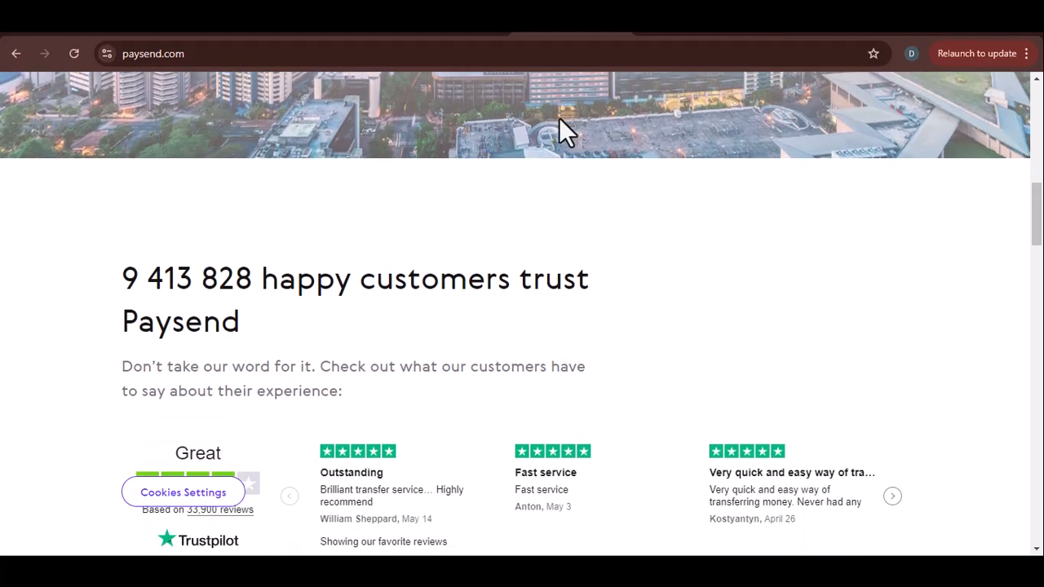
scroll("down", 3)
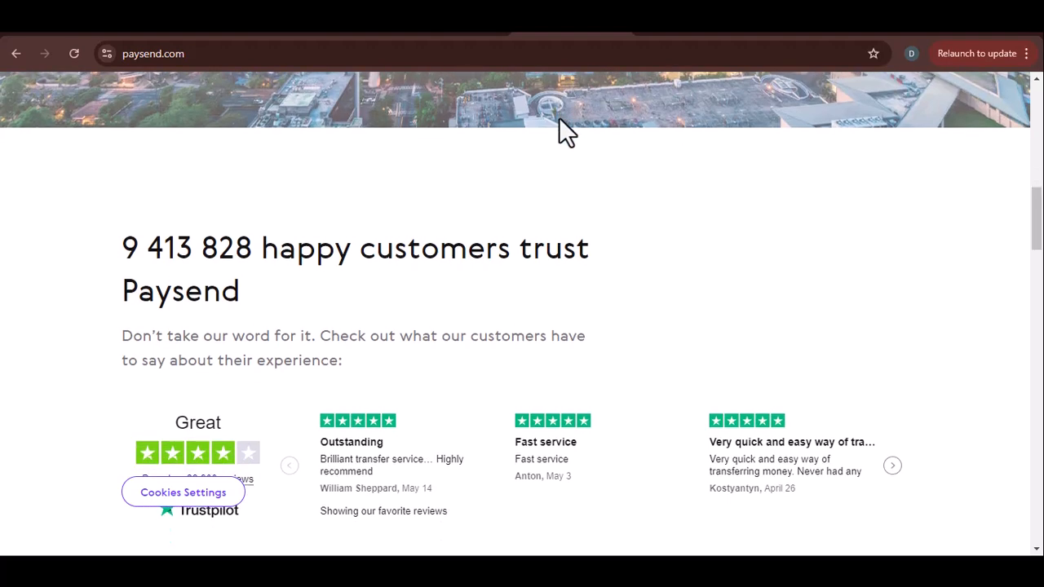
scroll("down", 3)
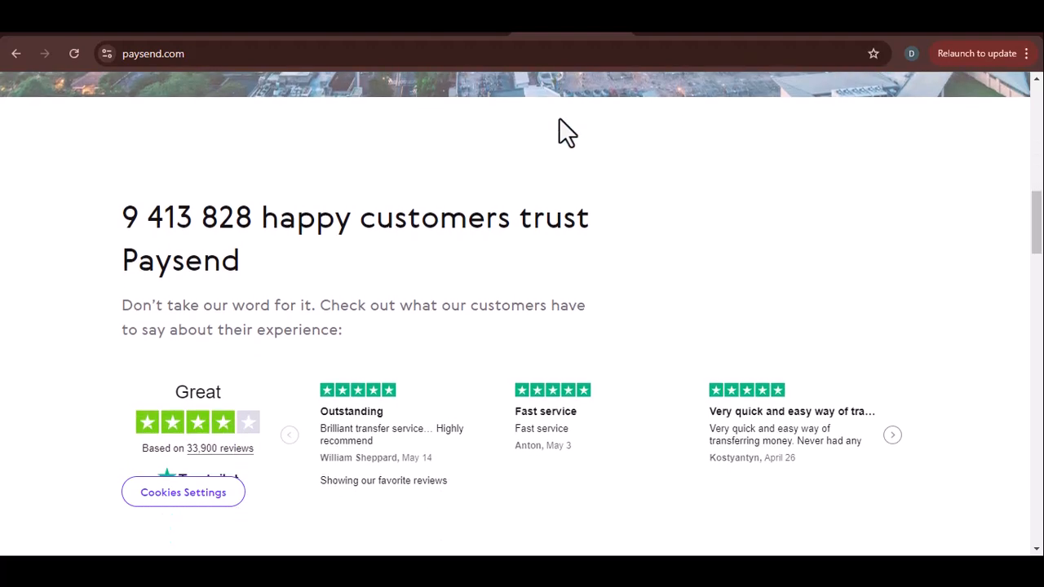
scroll("down", 3)
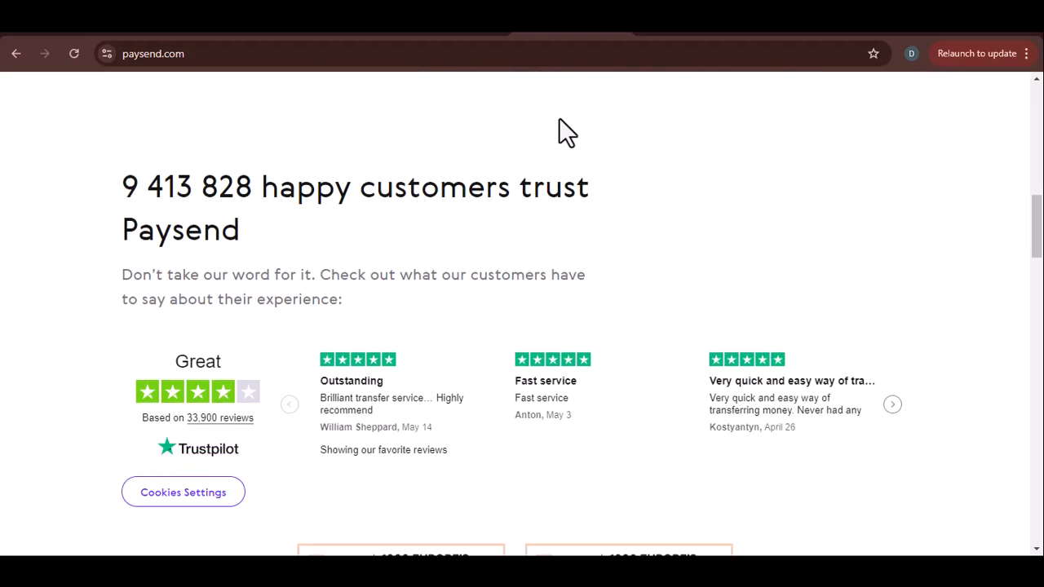
scroll("down", 3)
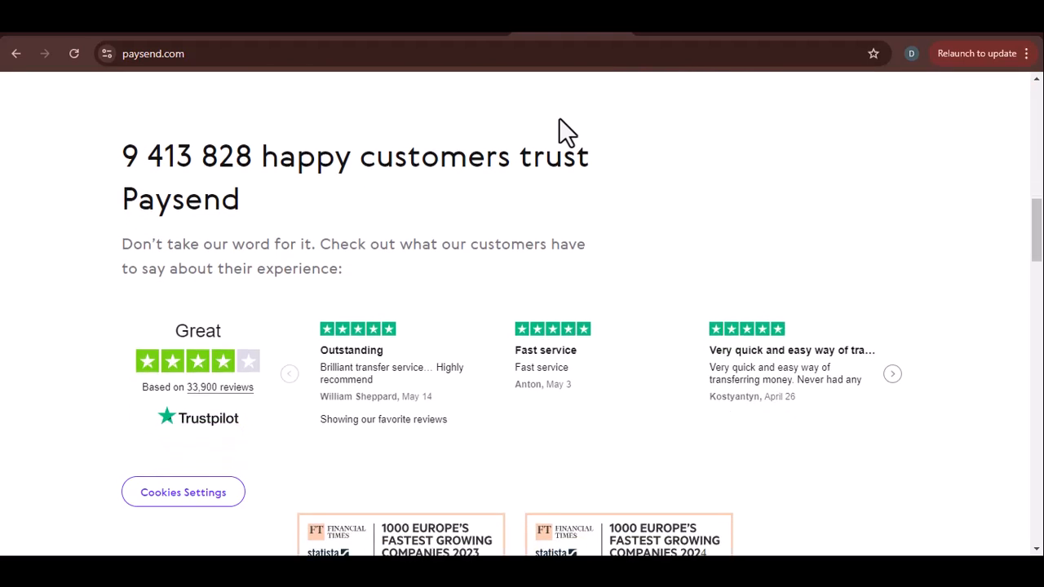
scroll("up", 3)
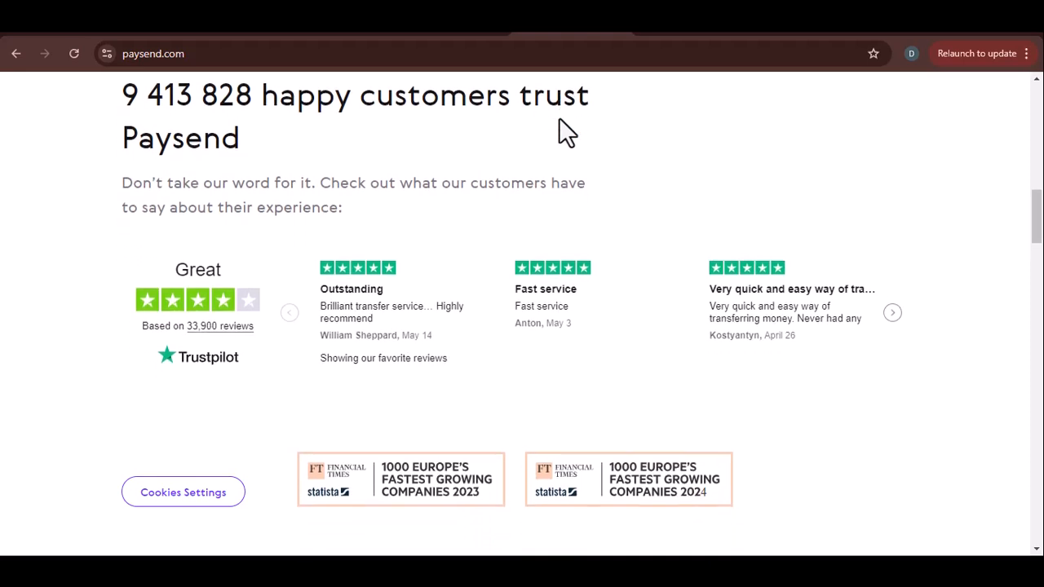
scroll("down", 3)
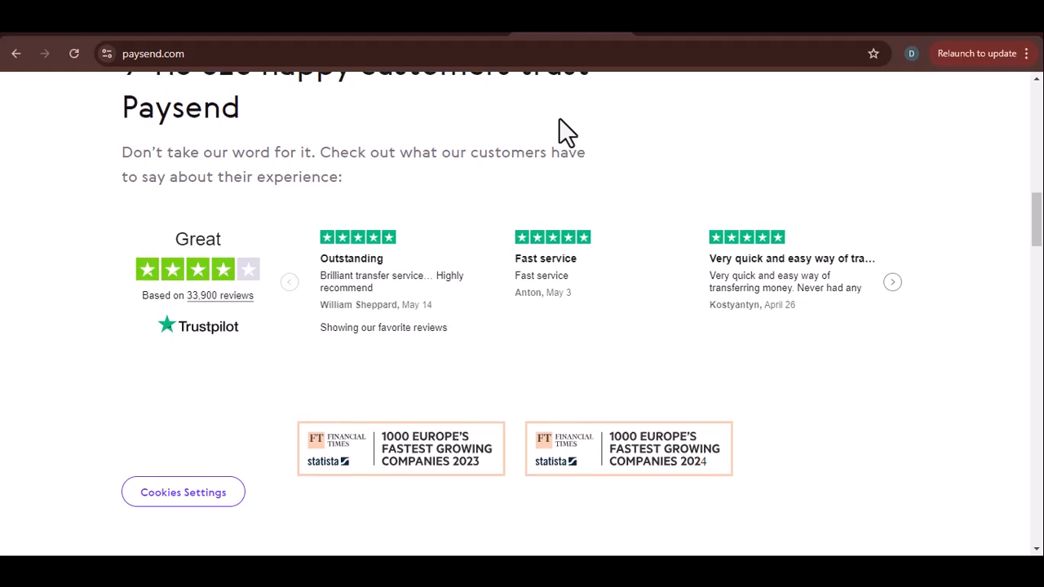
scroll("down", 3)
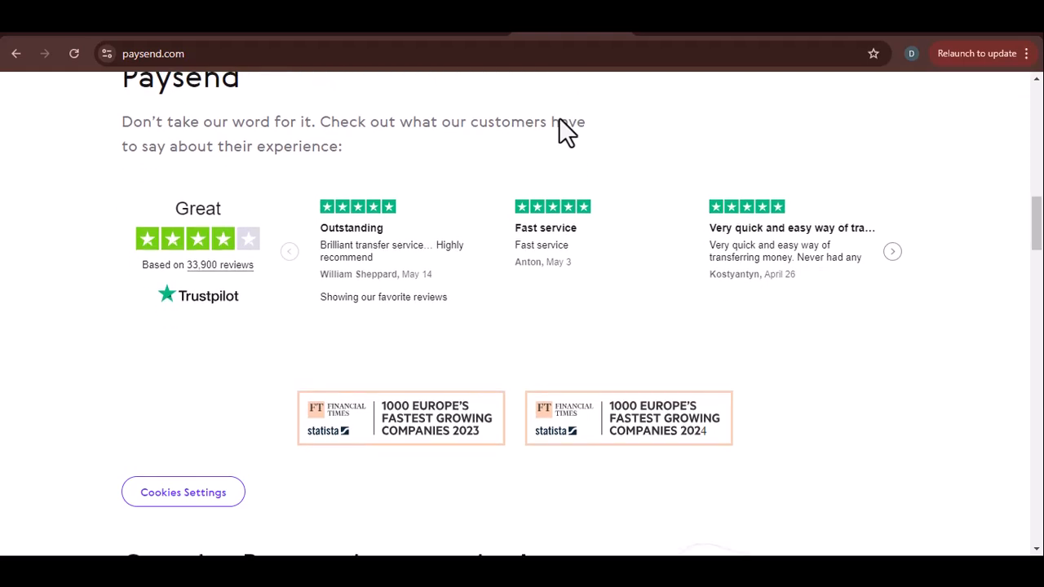
scroll("down", 3)
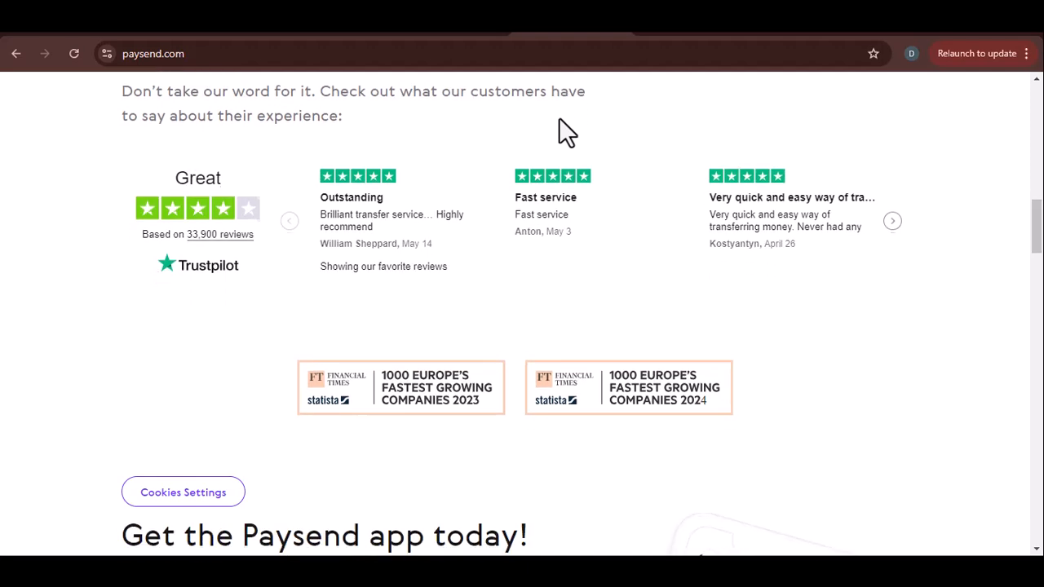
scroll("down", 3)
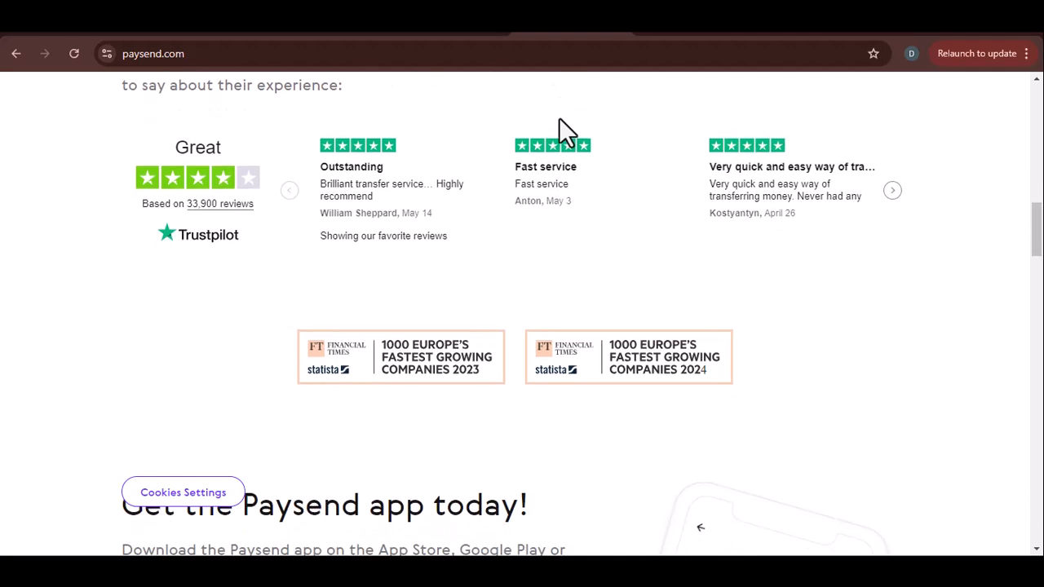
scroll("down", 3)
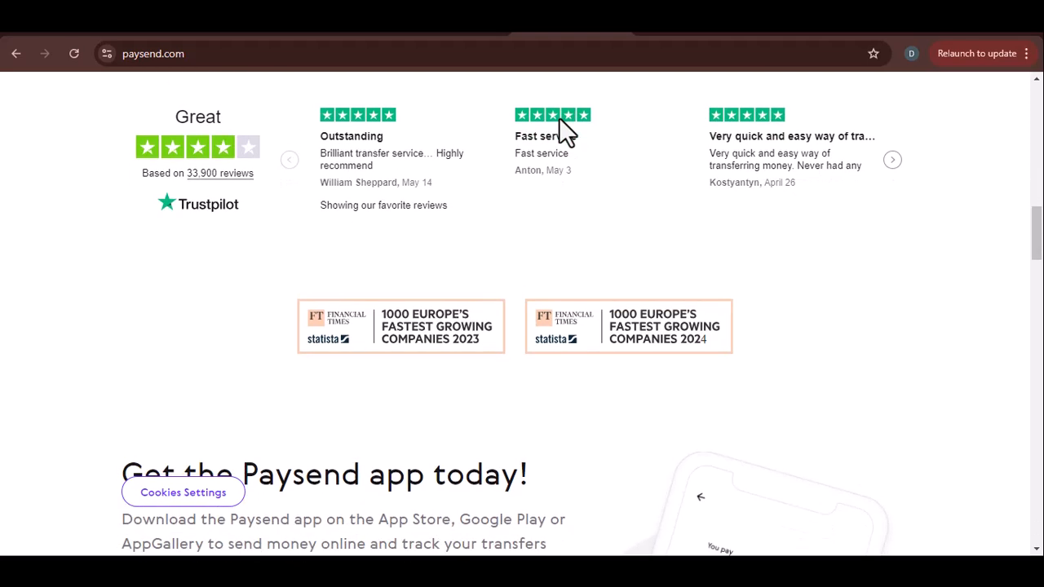
scroll("down", 3)
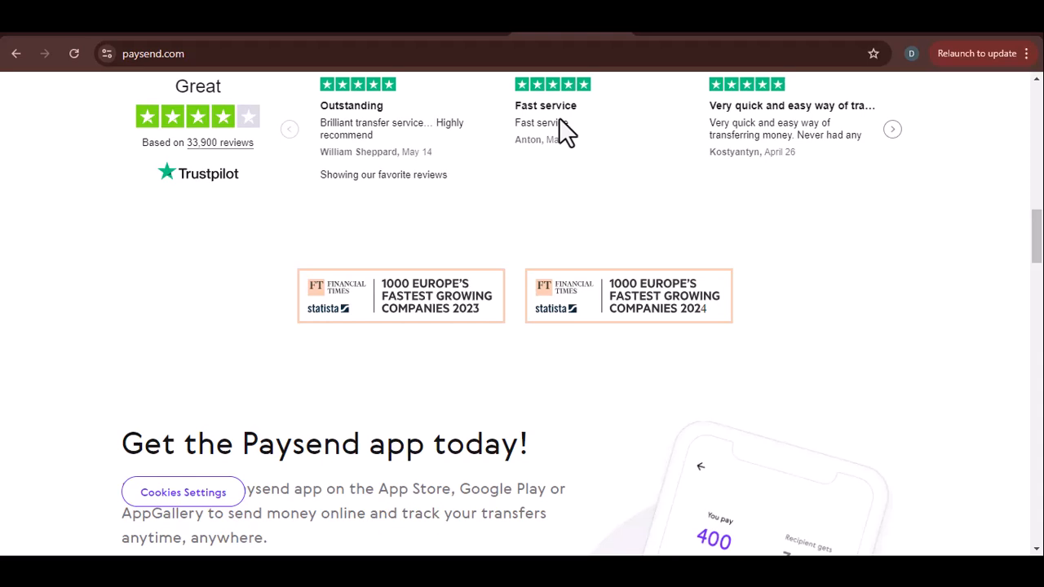
scroll("down", 3)
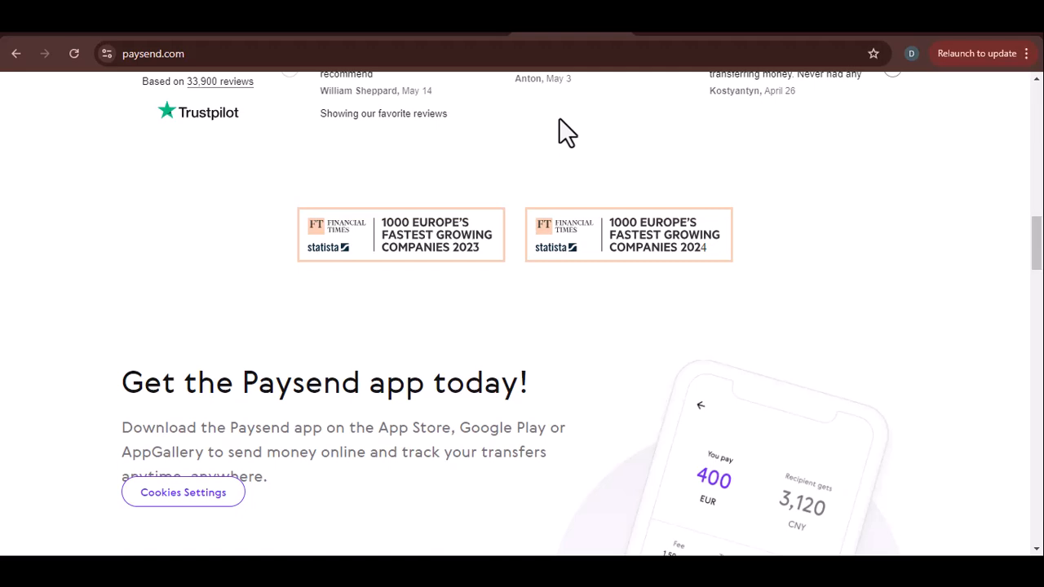
scroll("down", 3)
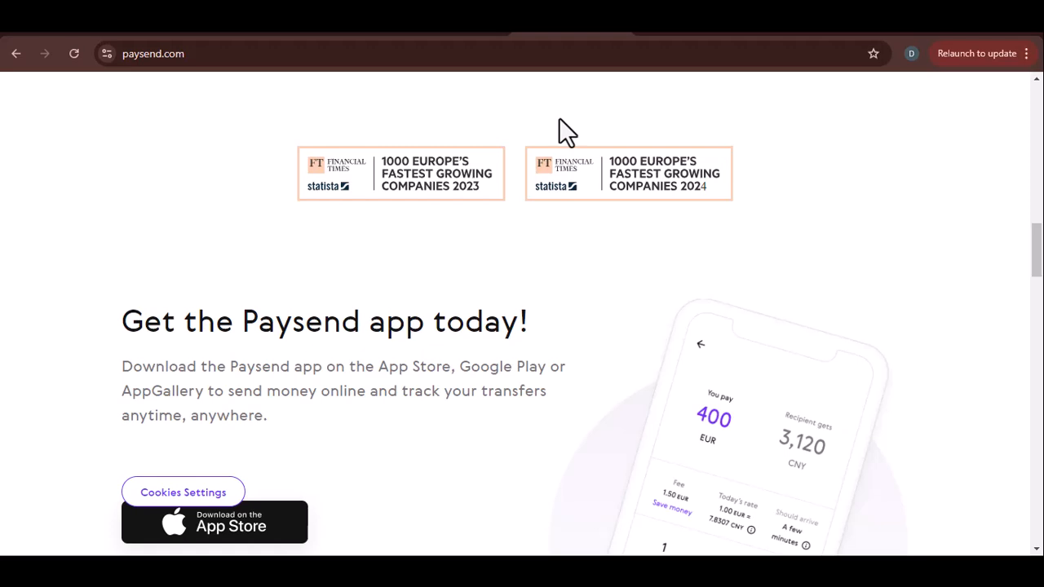
scroll("down", 3)
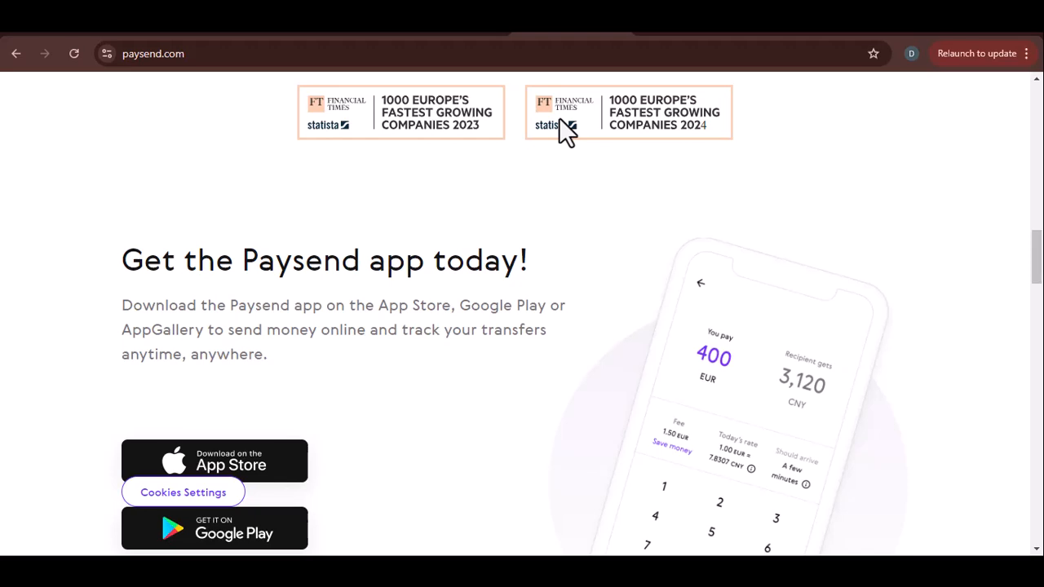
scroll("down", 3)
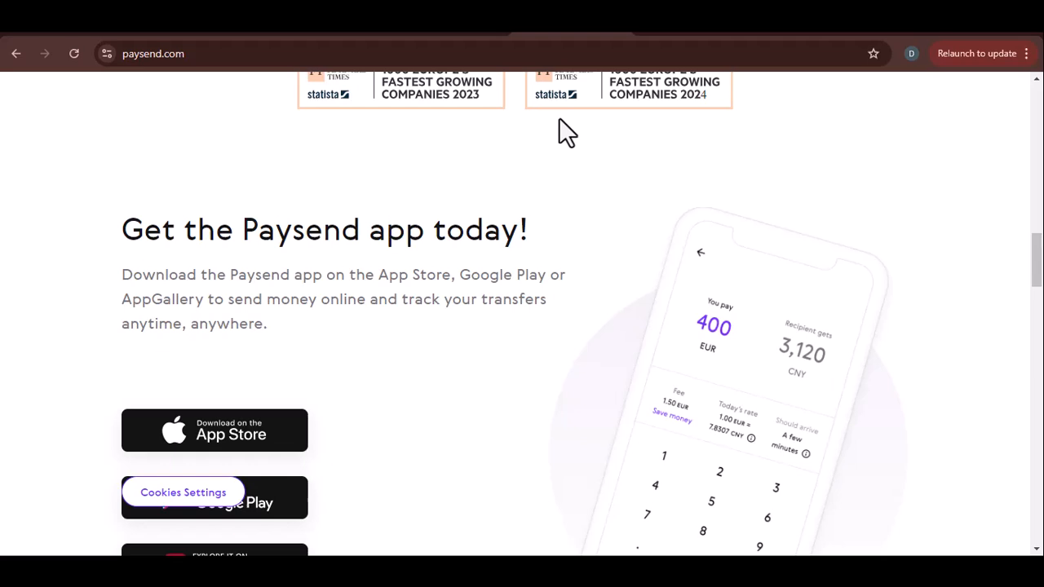
scroll("down", 3)
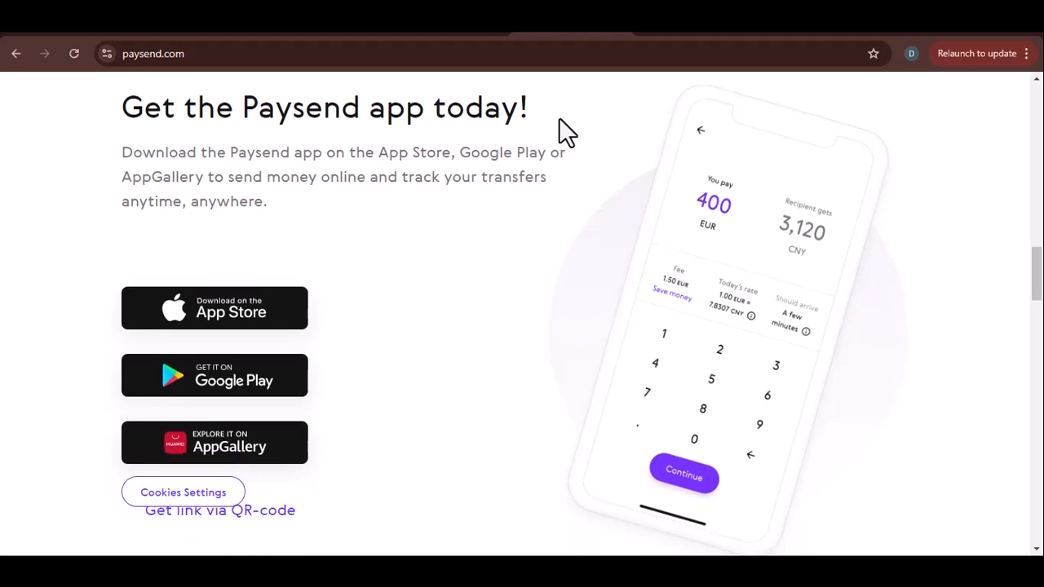
scroll("down", 3)
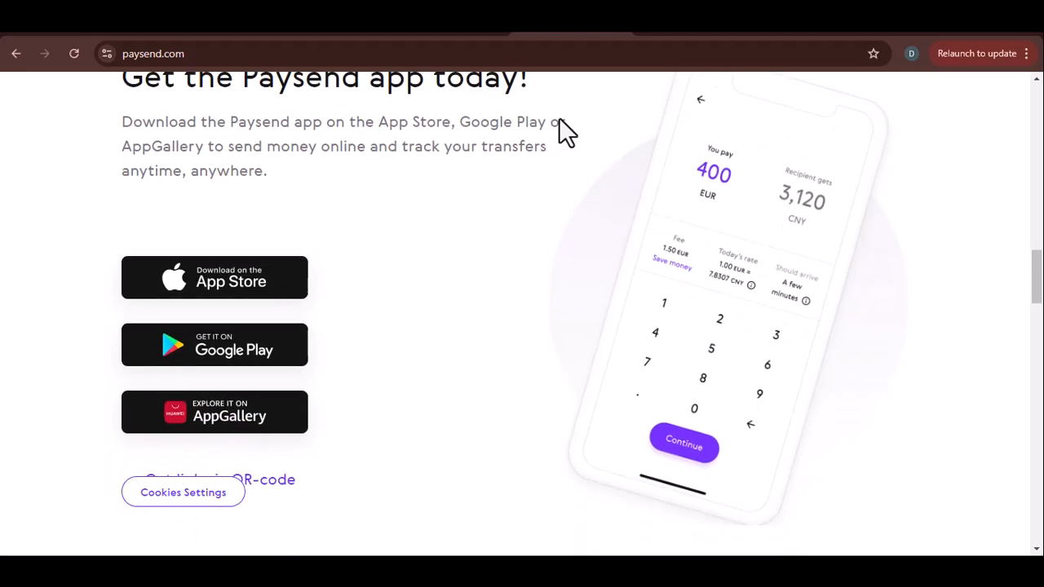
scroll("down", 3)
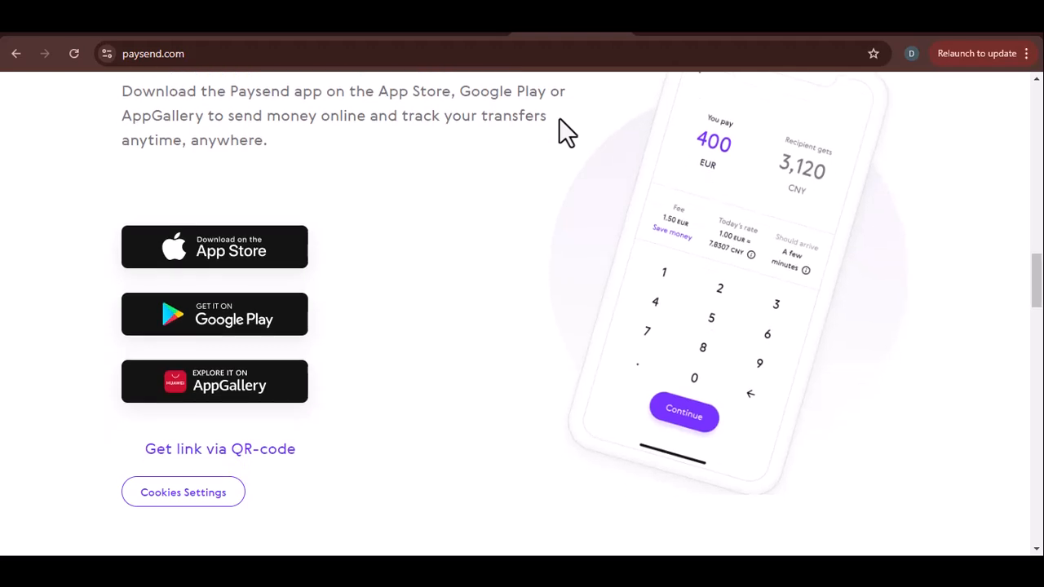
scroll("down", 3)
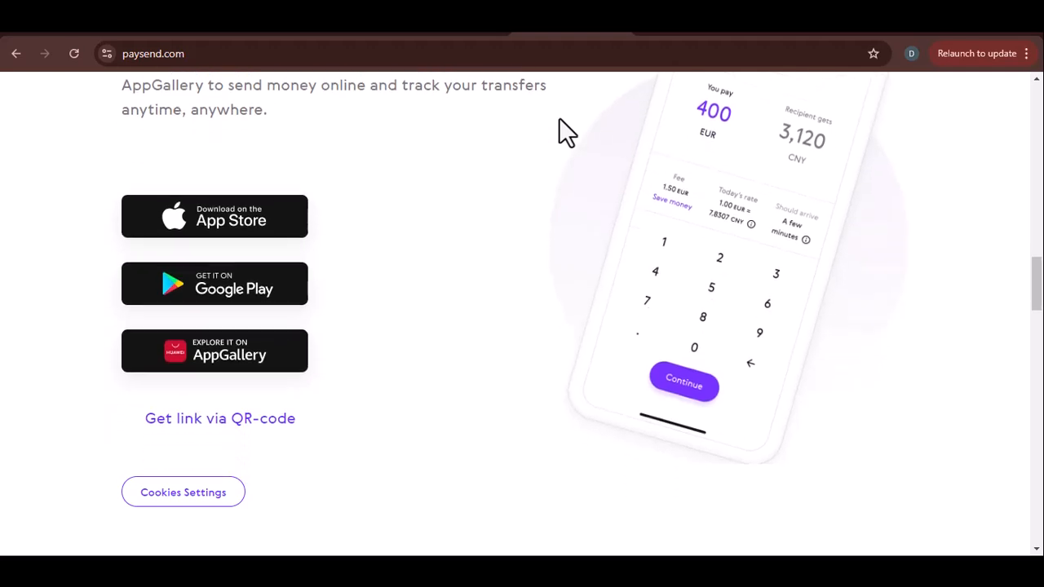
scroll("down", 3)
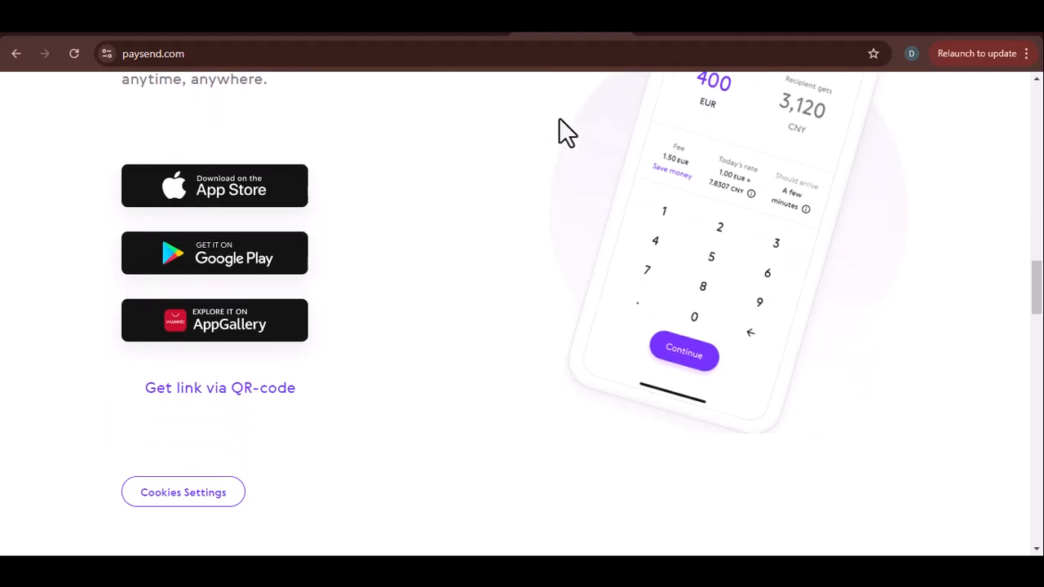
scroll("down", 3)
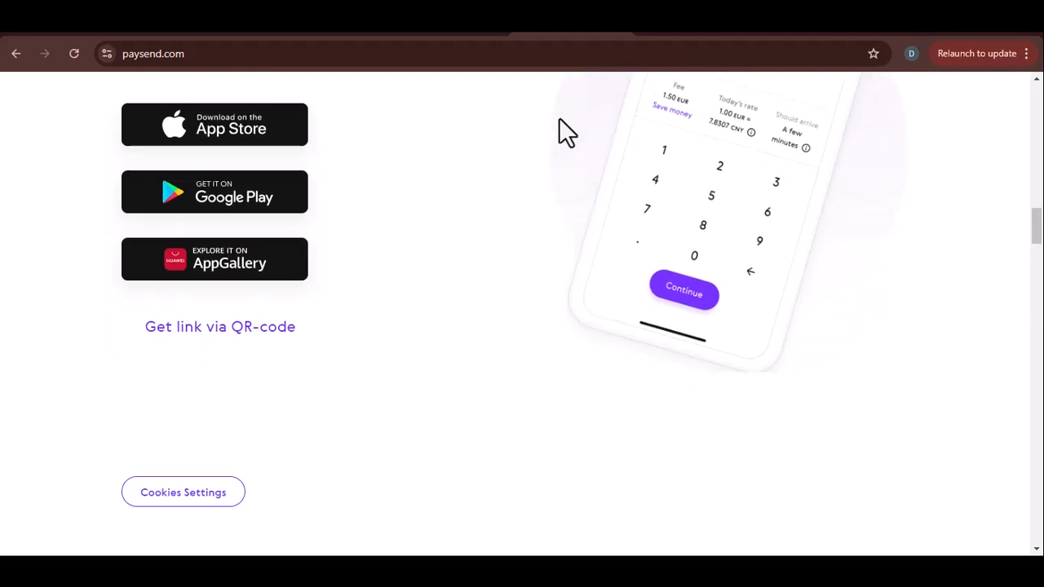
scroll("down", 3)
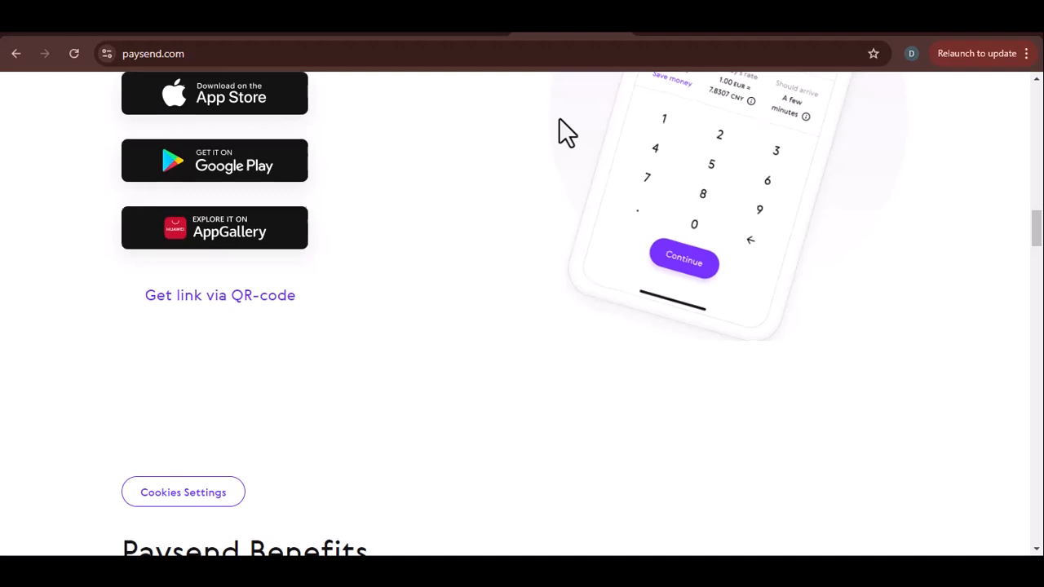
scroll("down", 3)
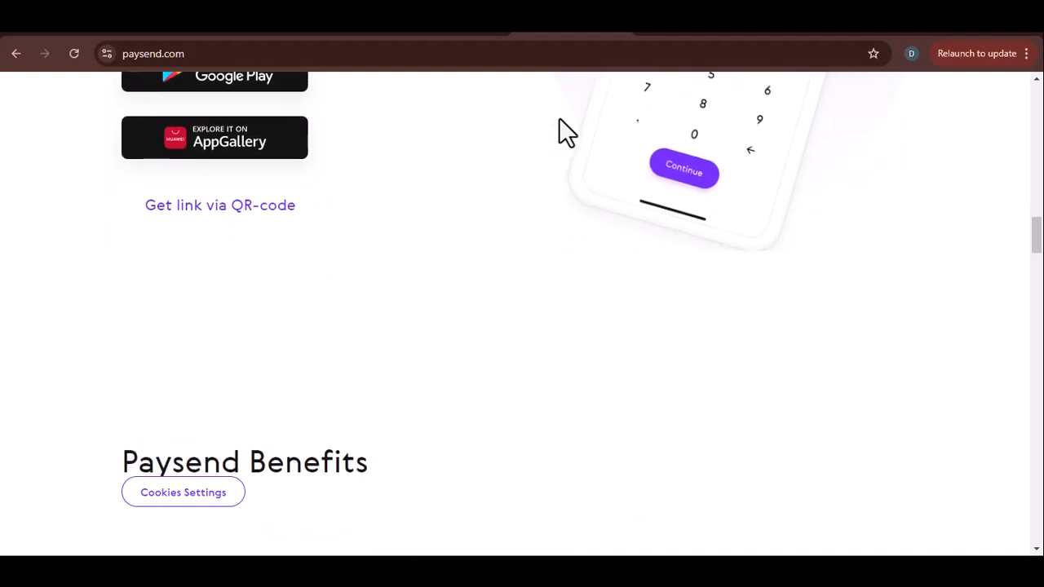
scroll("down", 3)
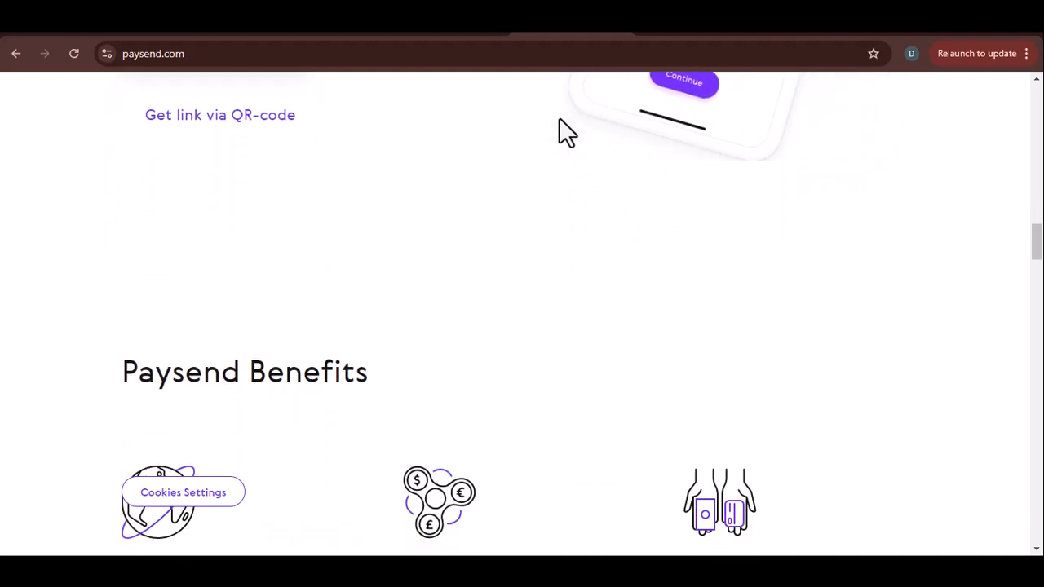
scroll("down", 3)
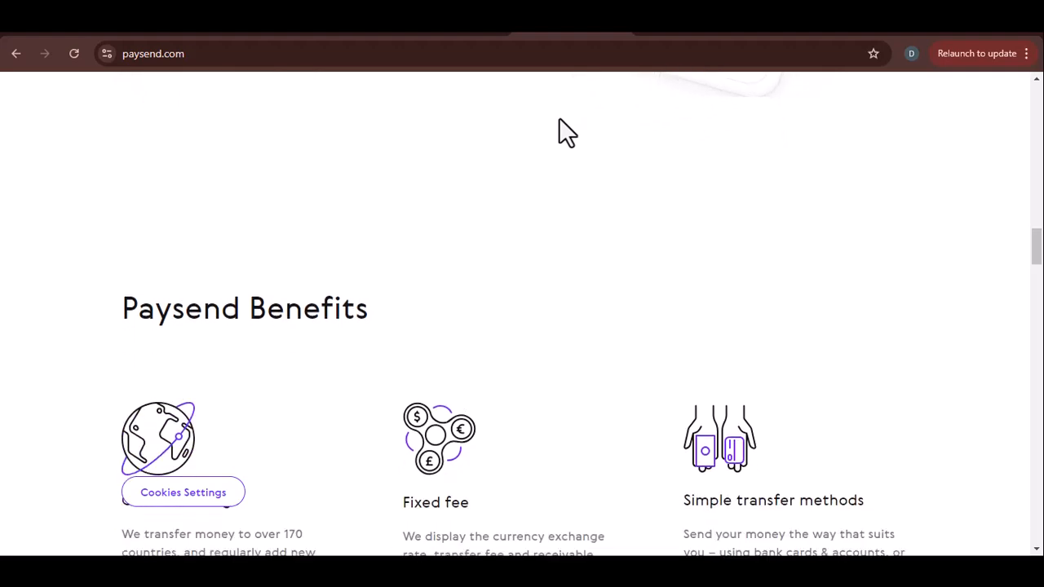
scroll("down", 3)
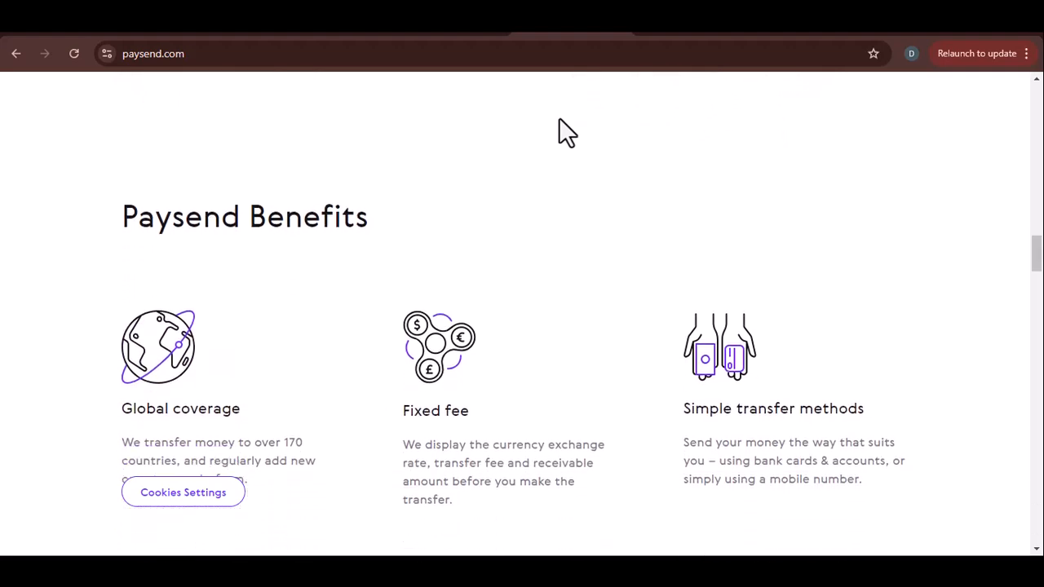
scroll("down", 3)
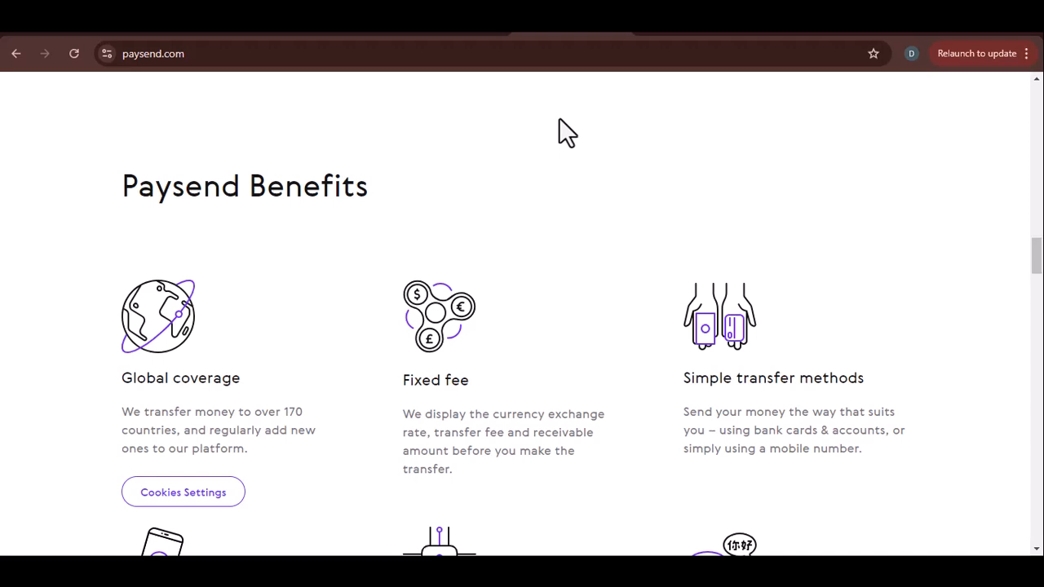
scroll("down", 3)
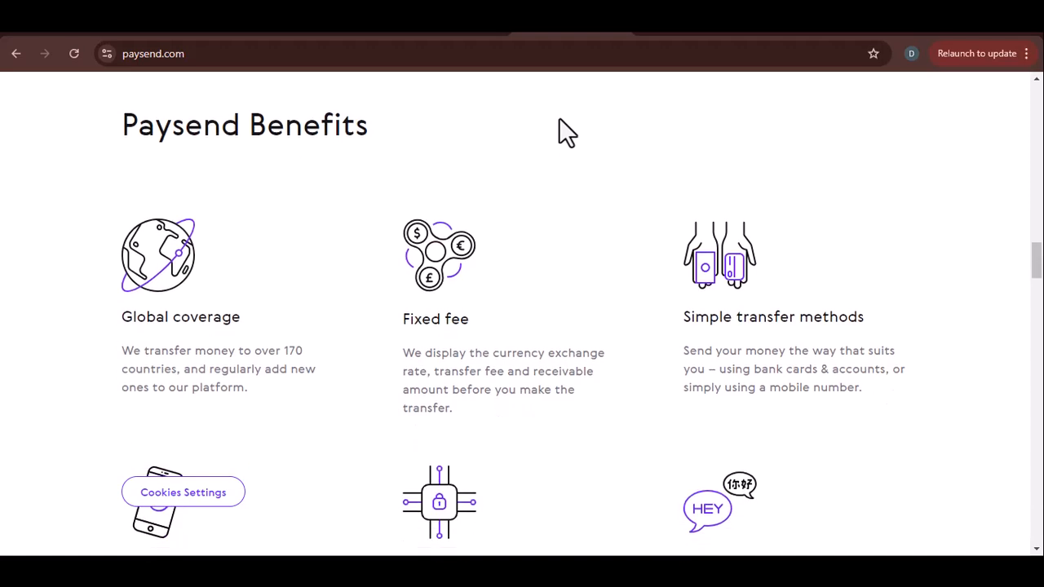
scroll("down", 3)
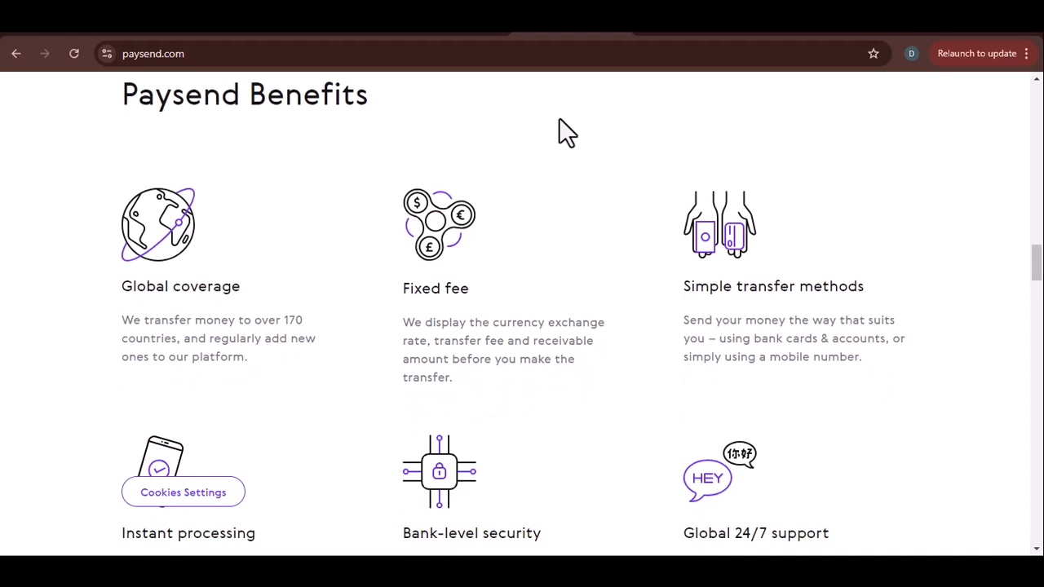
scroll("down", 3)
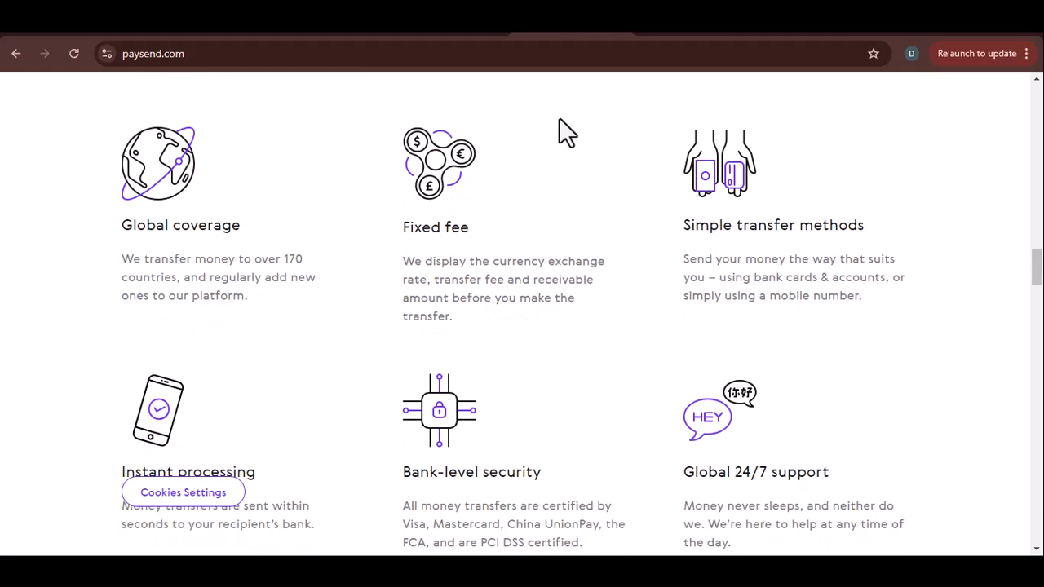
scroll("up", 3)
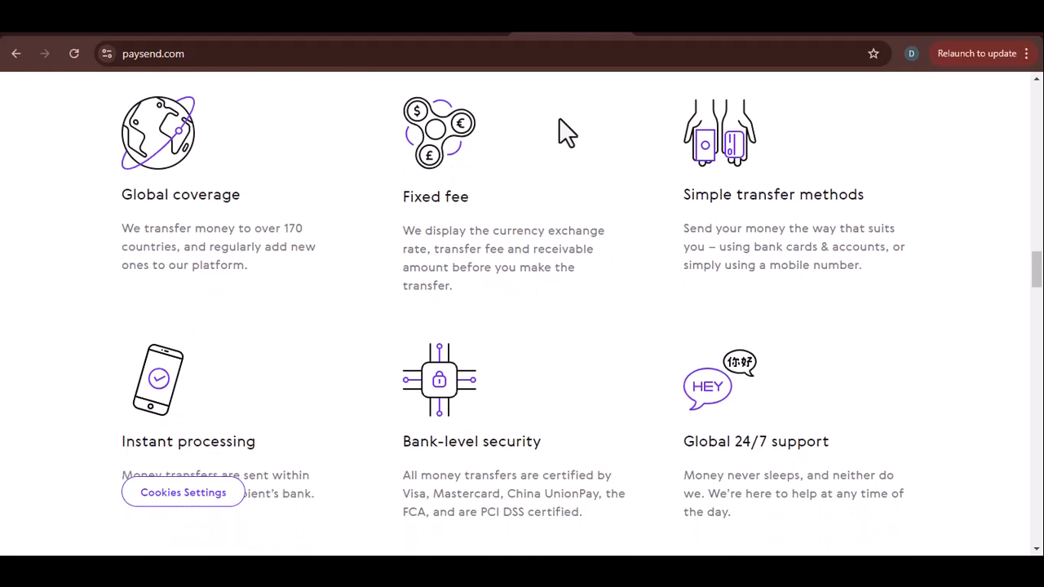
scroll("down", 3)
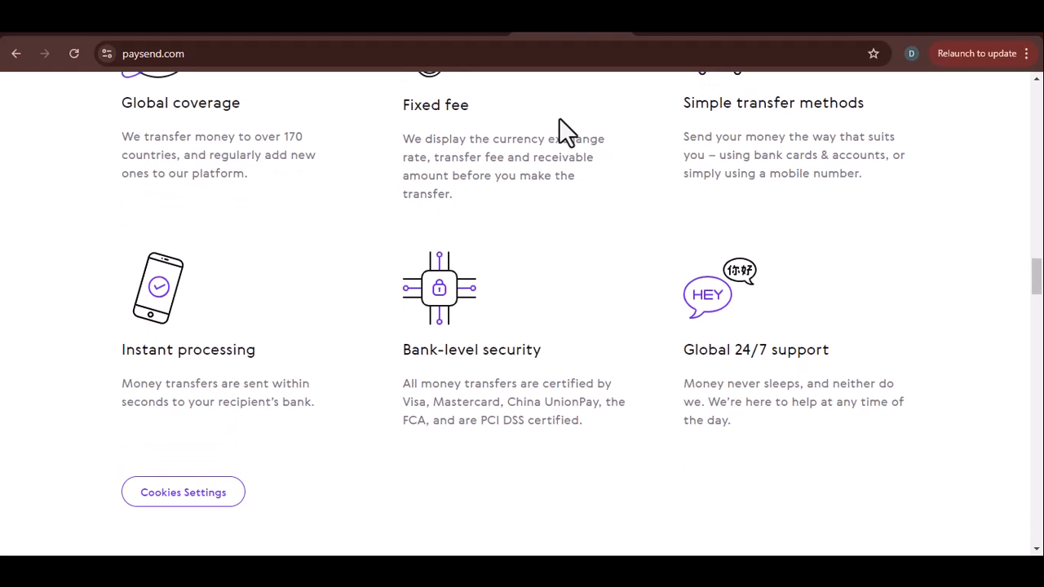
scroll("down", 3)
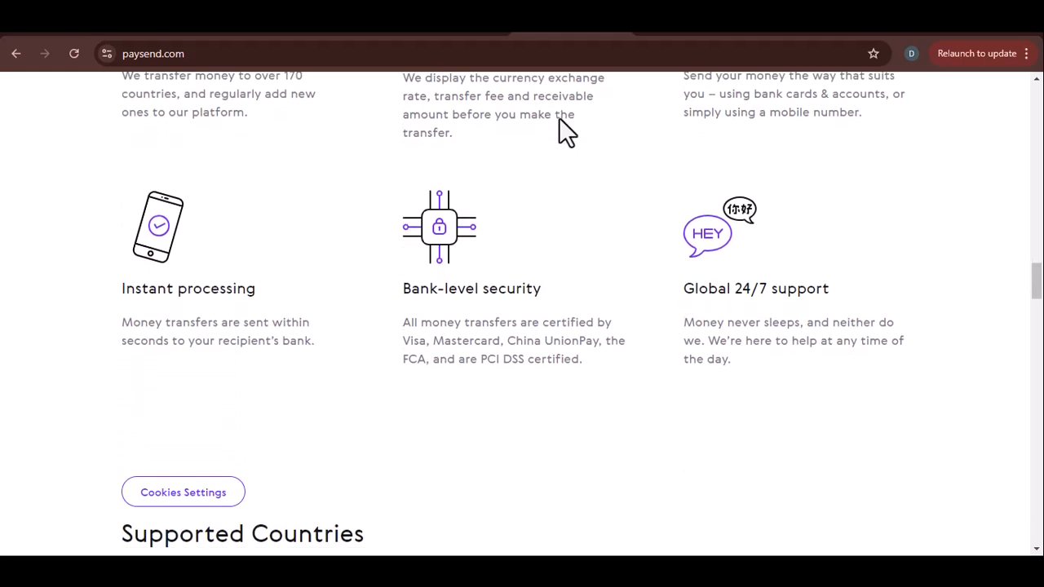
scroll("down", 3)
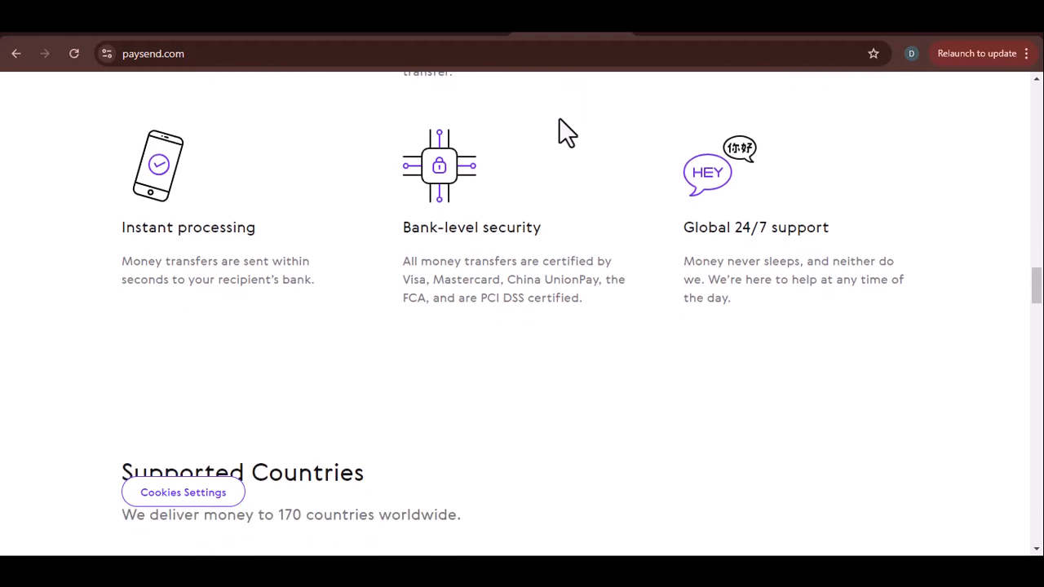
scroll("down", 3)
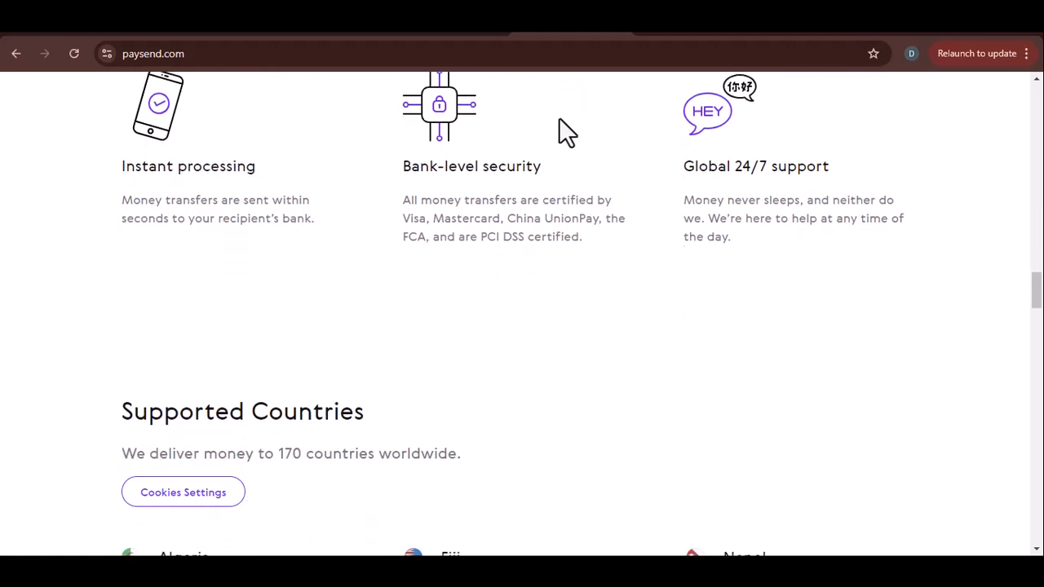
scroll("down", 3)
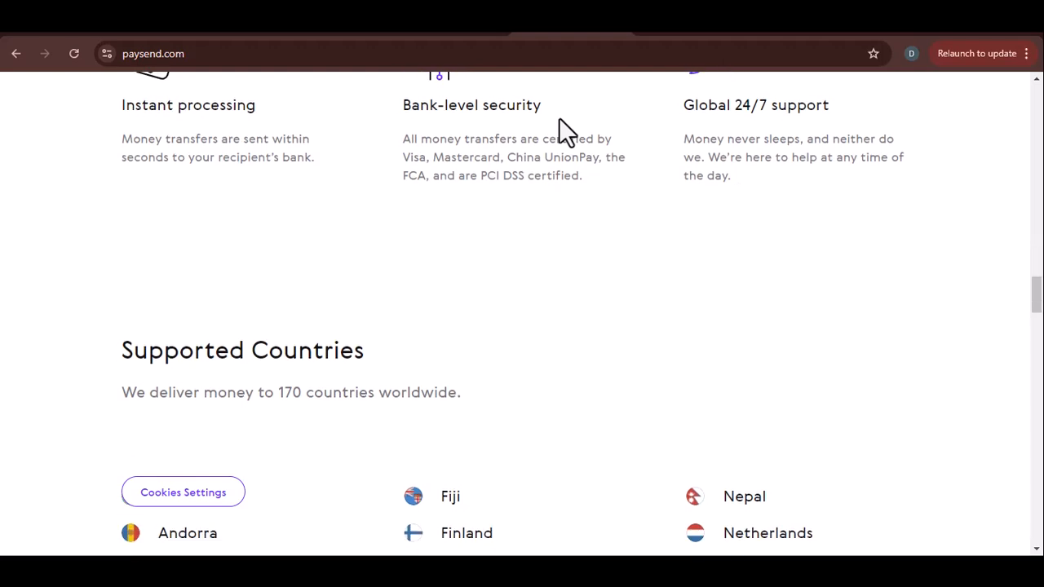
scroll("down", 3)
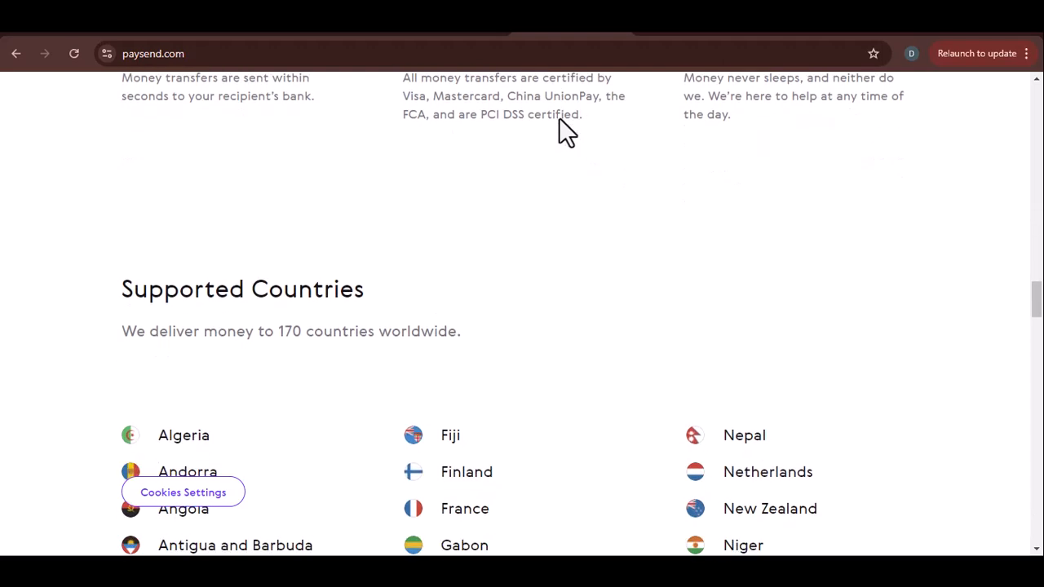
scroll("down", 3)
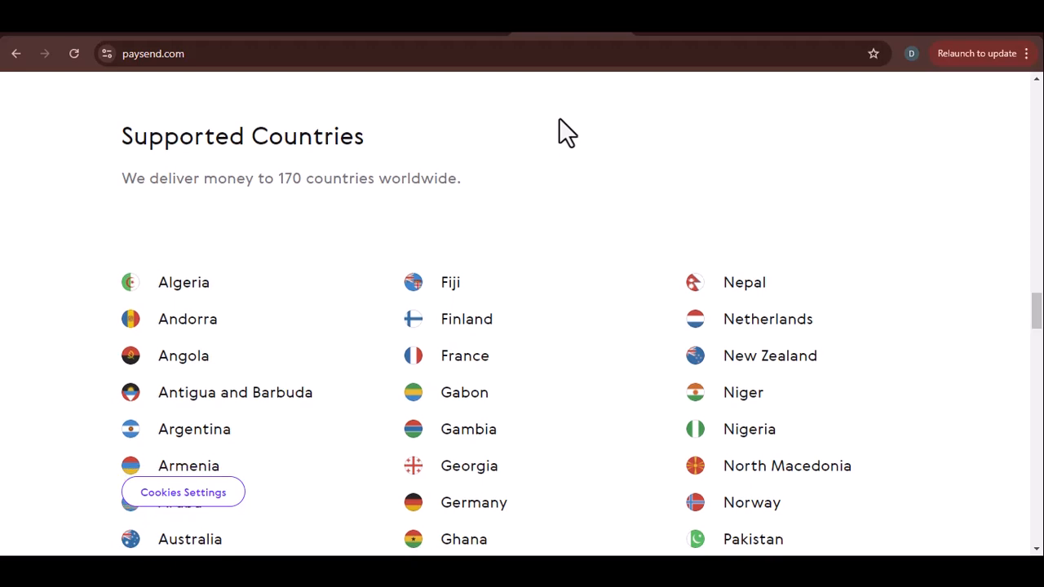
scroll("down", 3)
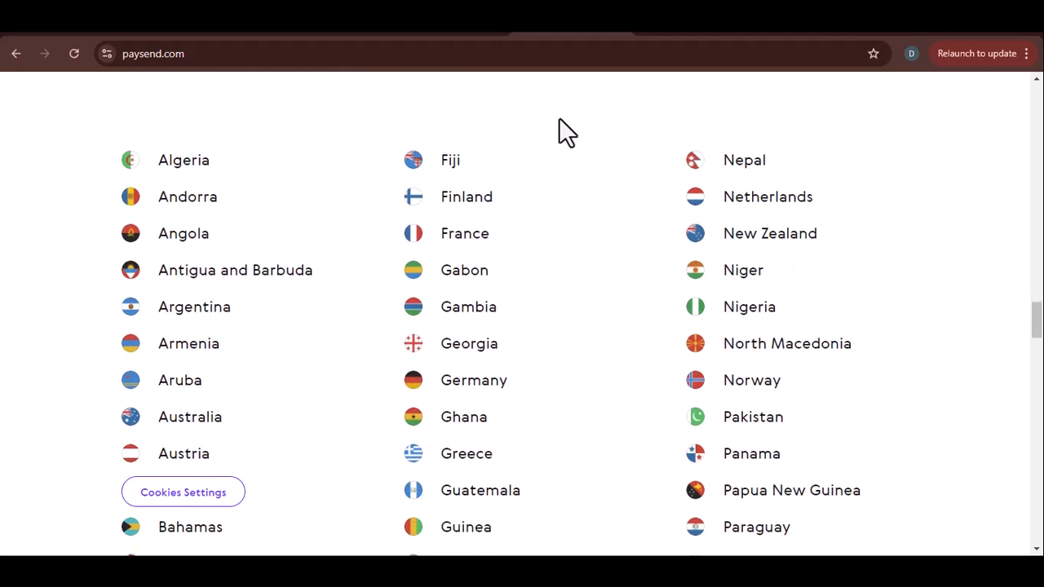
scroll("down", 3)
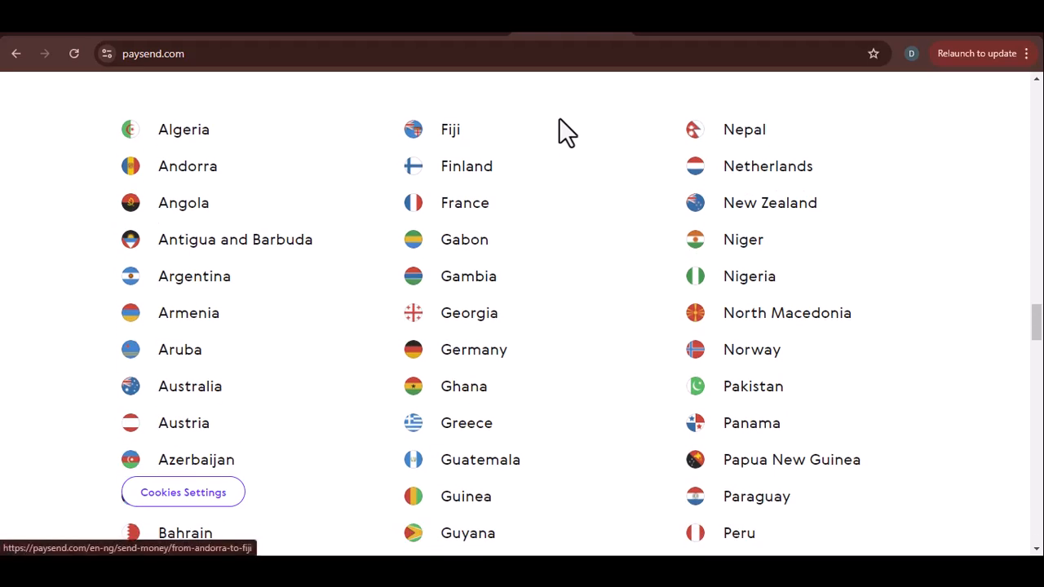
scroll("down", 3)
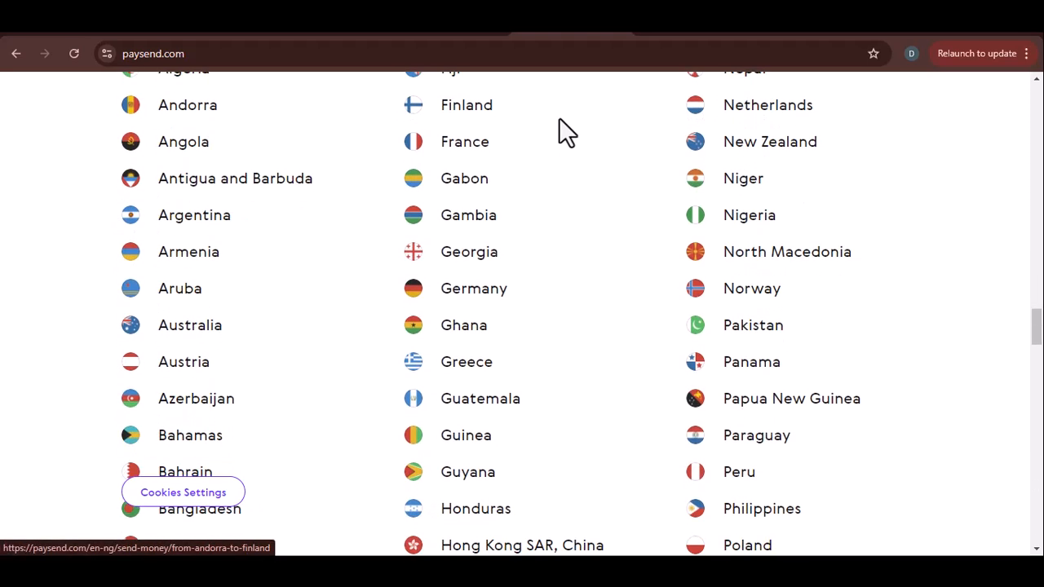
scroll("down", 3)
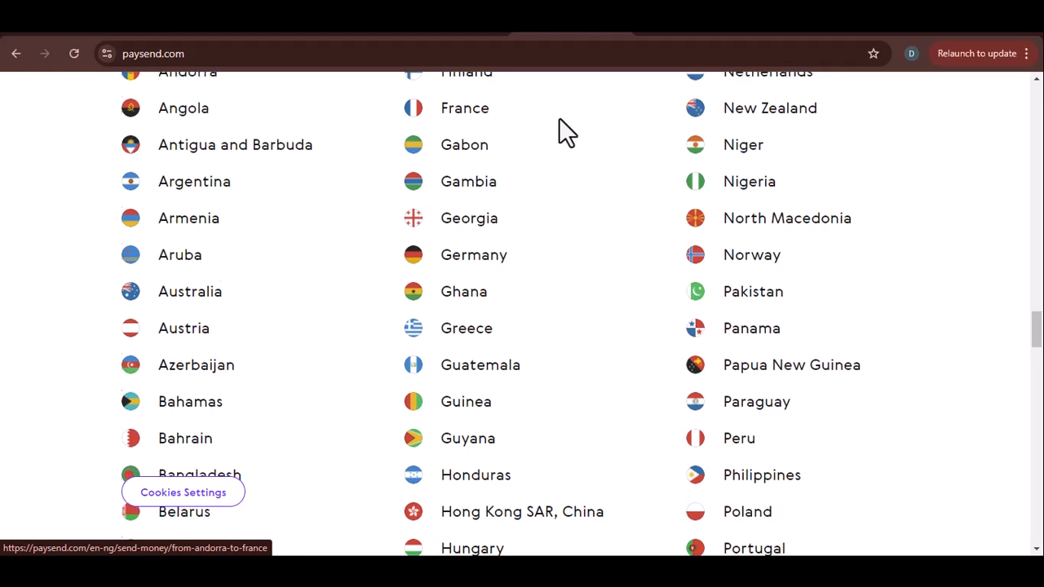
scroll("down", 3)
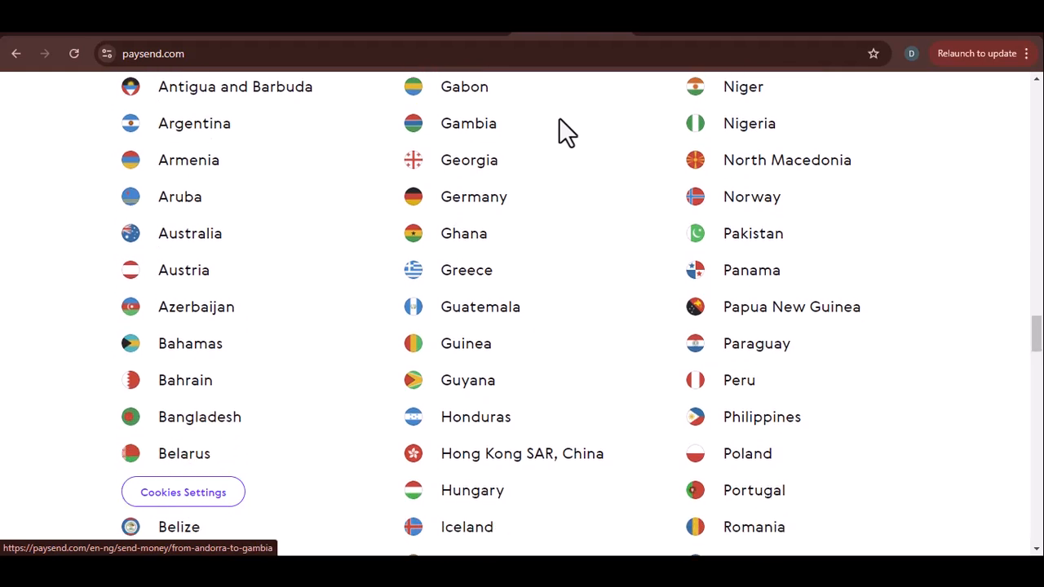
scroll("down", 3)
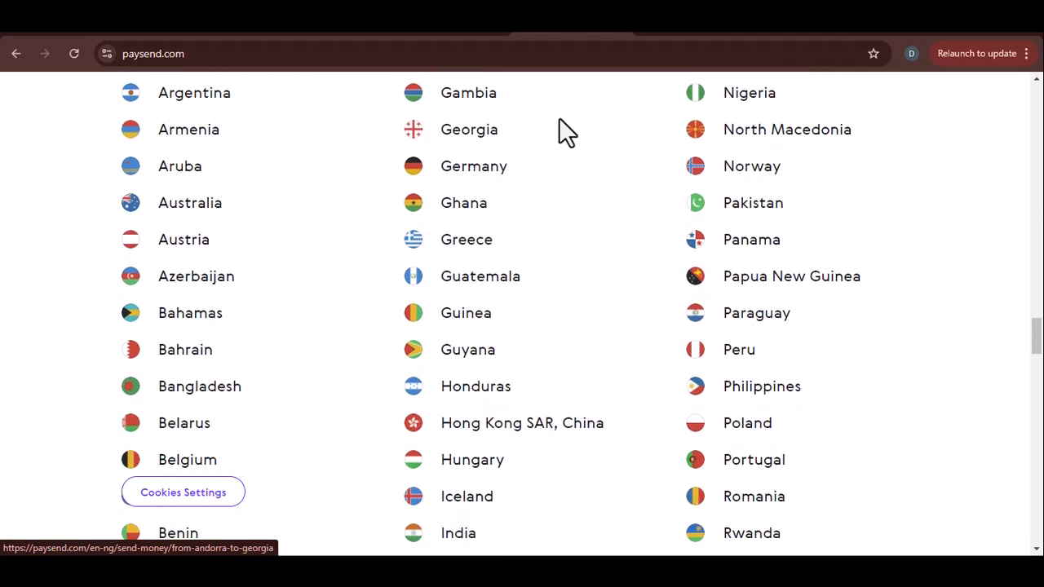
scroll("down", 3)
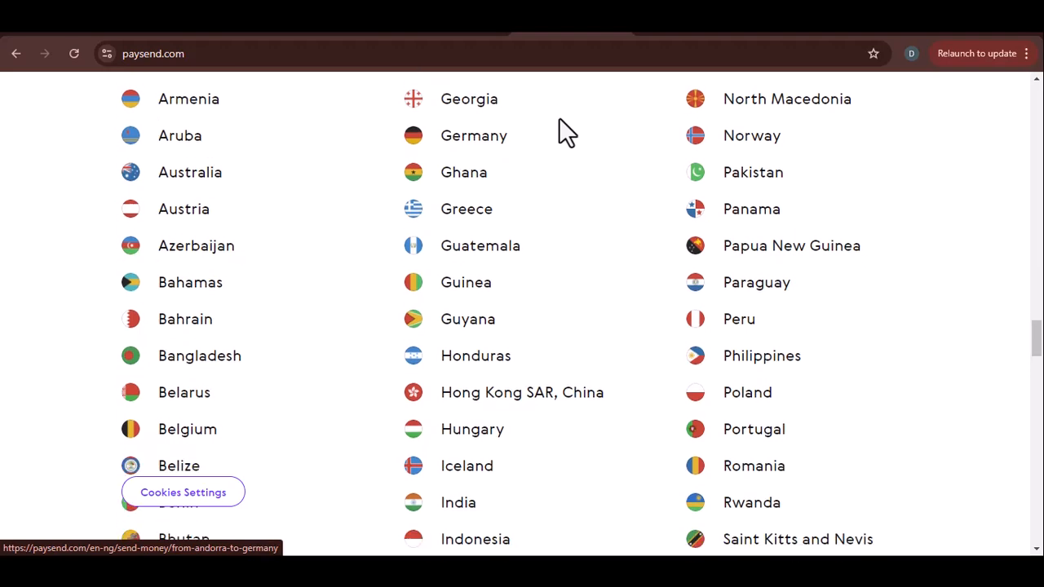